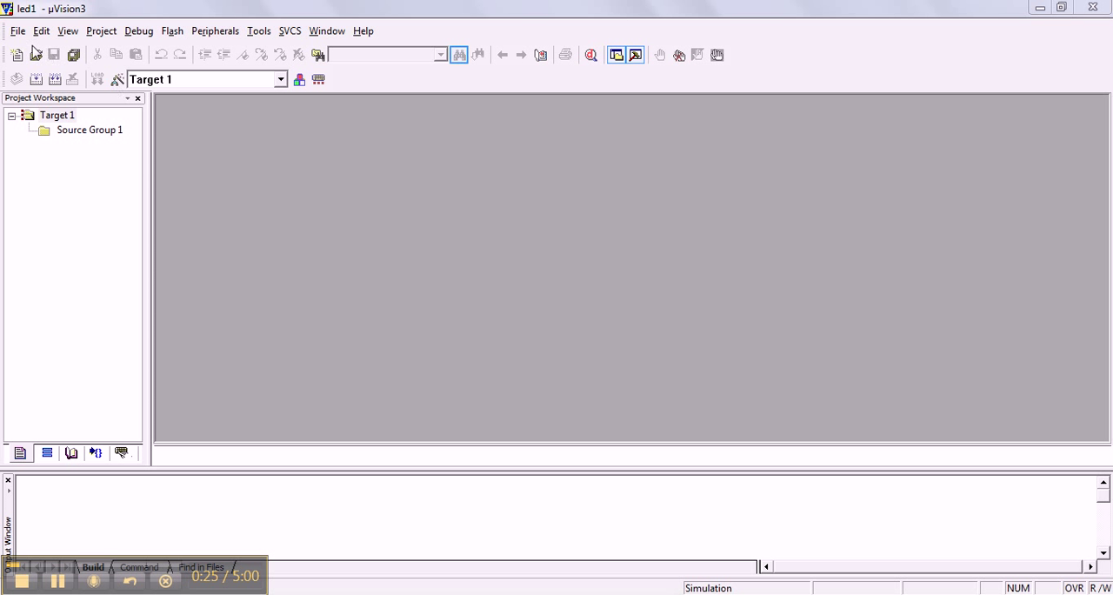
pyautogui.moveTo(21, 39)
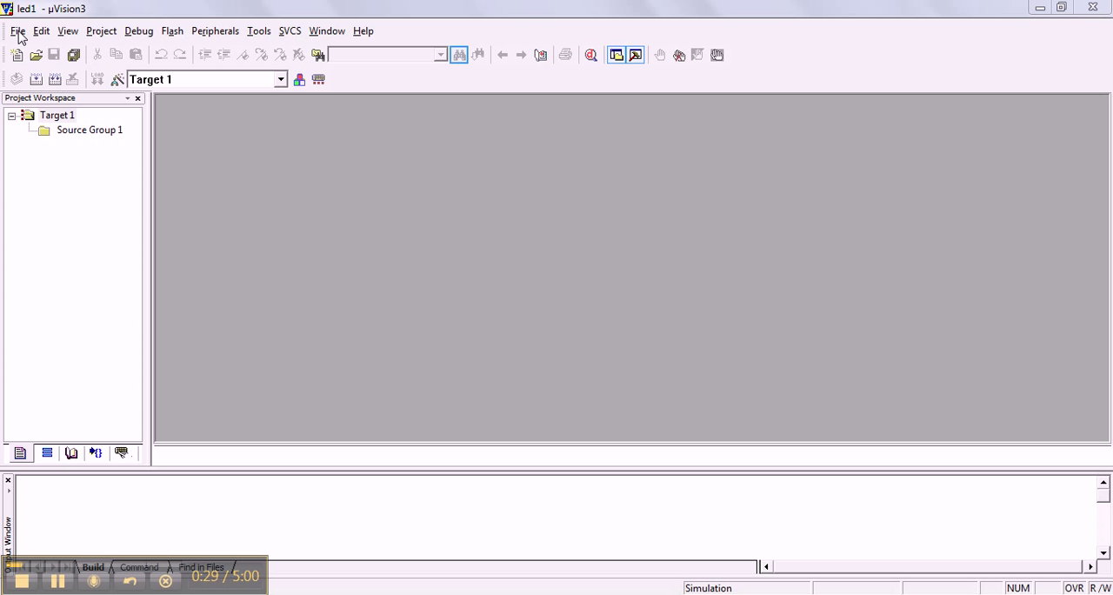
# Step: Open the File menu in the led1 project
pyautogui.click(16, 31)
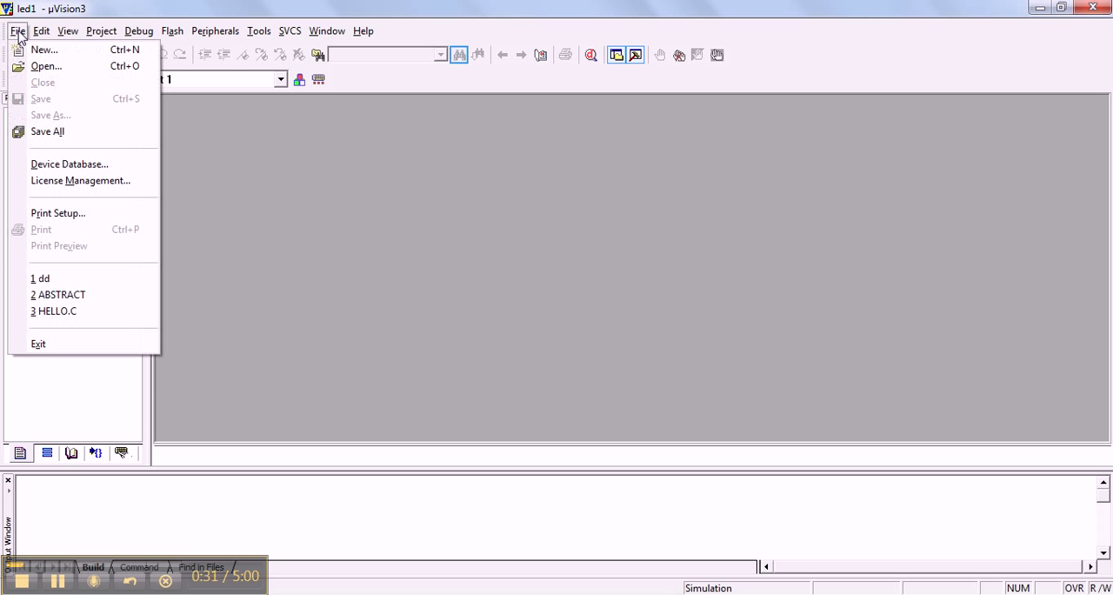
pyautogui.moveTo(44, 49)
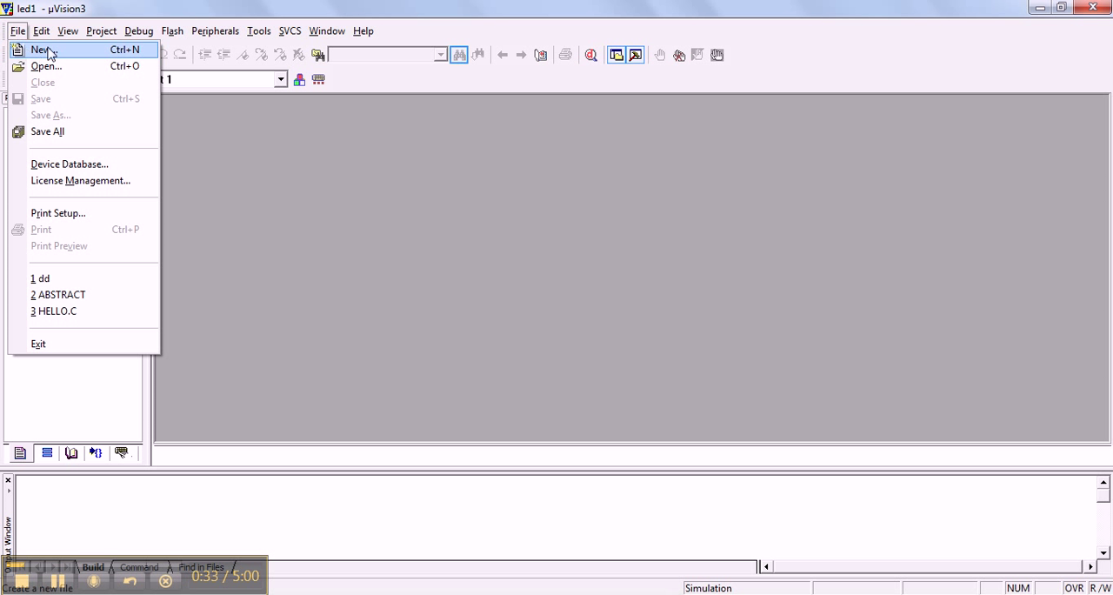
pyautogui.moveTo(43, 66)
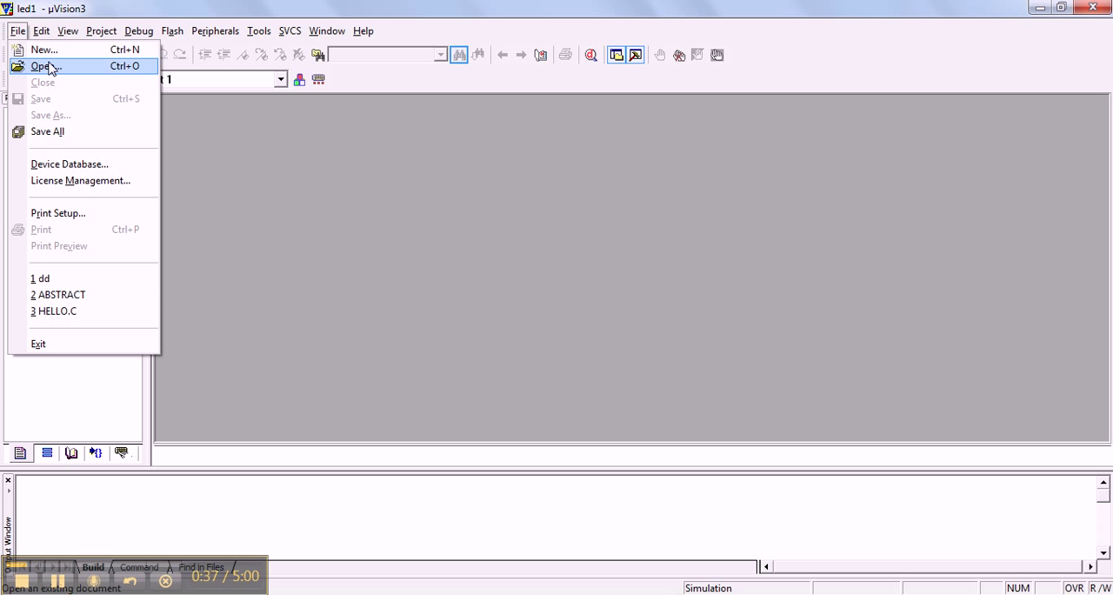
pyautogui.moveTo(43, 49)
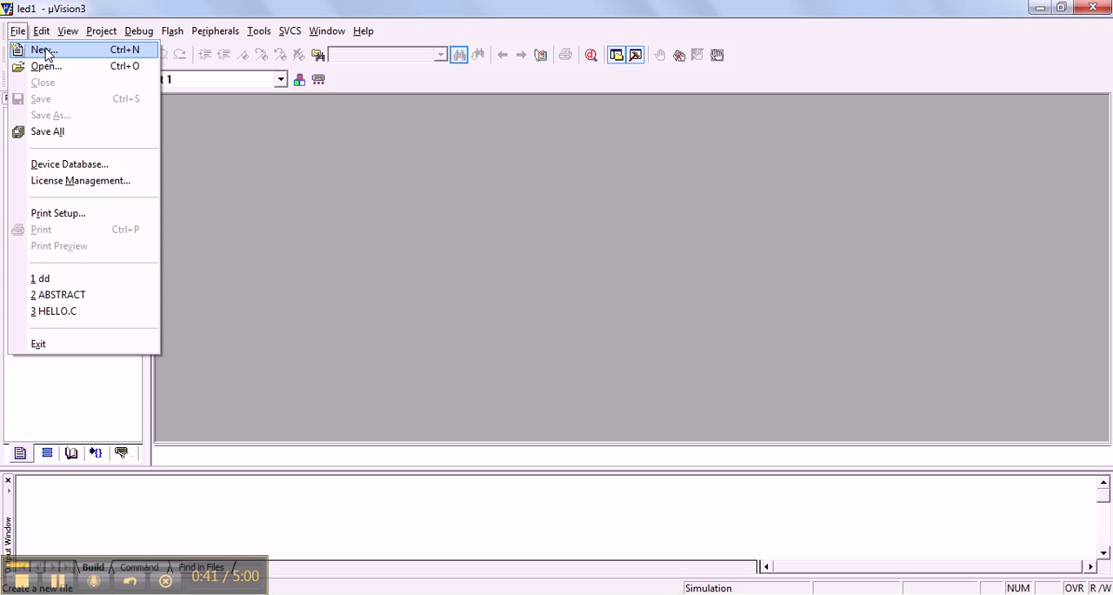
# Step: Create the blank Text1 file and maximize its editor window
pyautogui.click(43, 50)
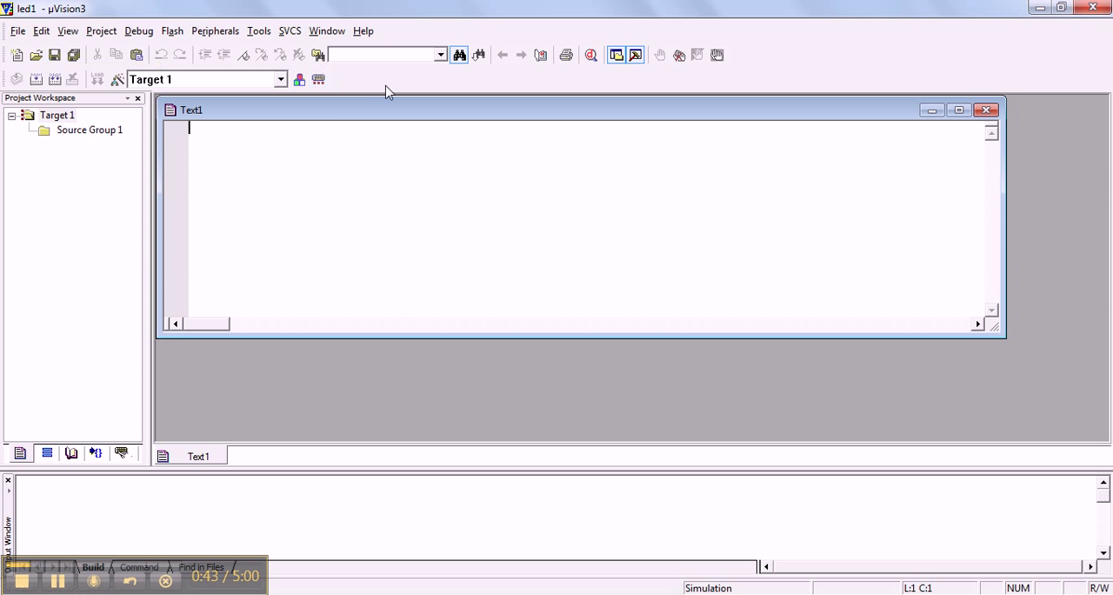
pyautogui.click(957, 110)
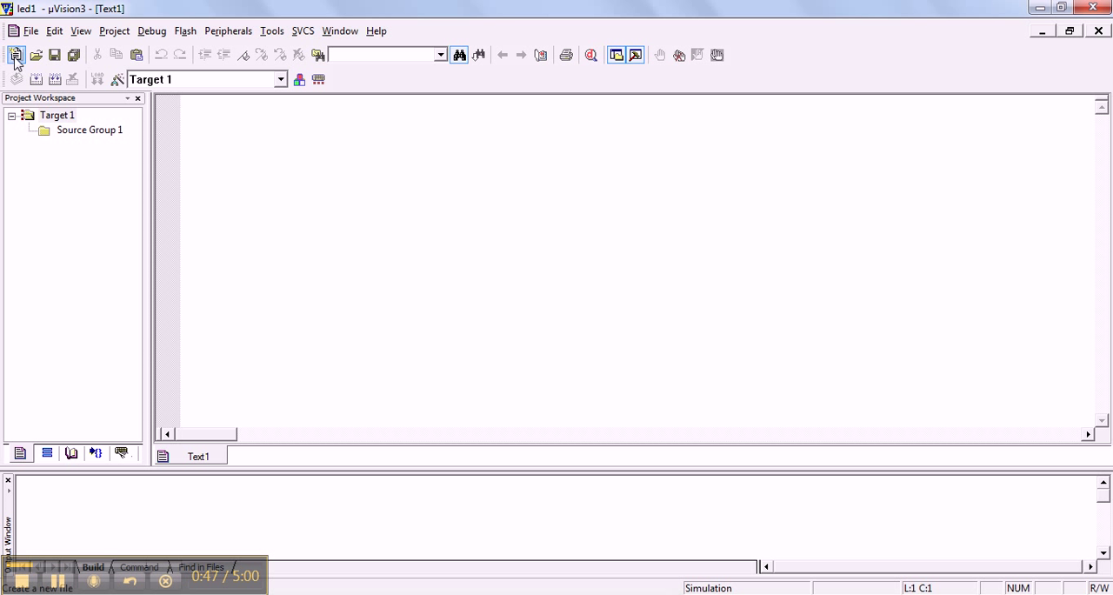
pyautogui.moveTo(16, 55)
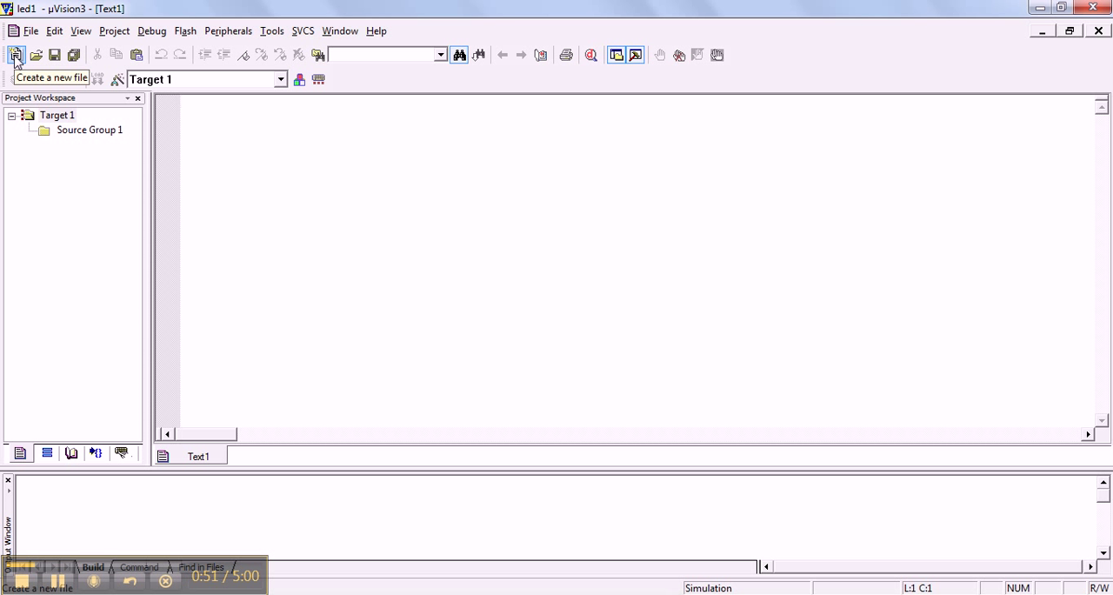
pyautogui.moveTo(270, 156)
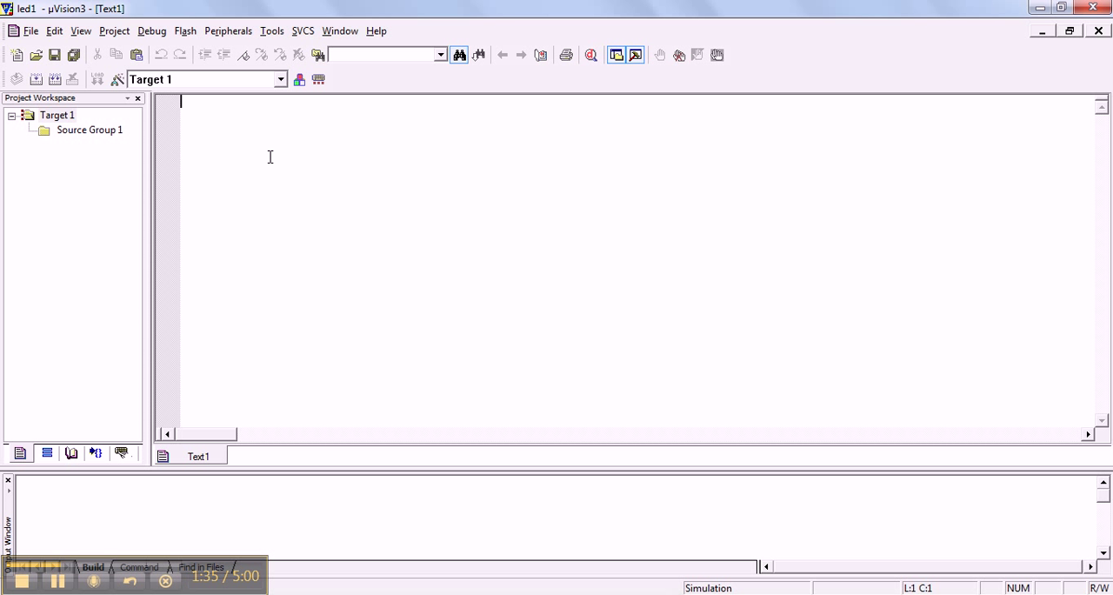
# Step: Type 'org 00h' as the first line of Text1
pyautogui.write('O')
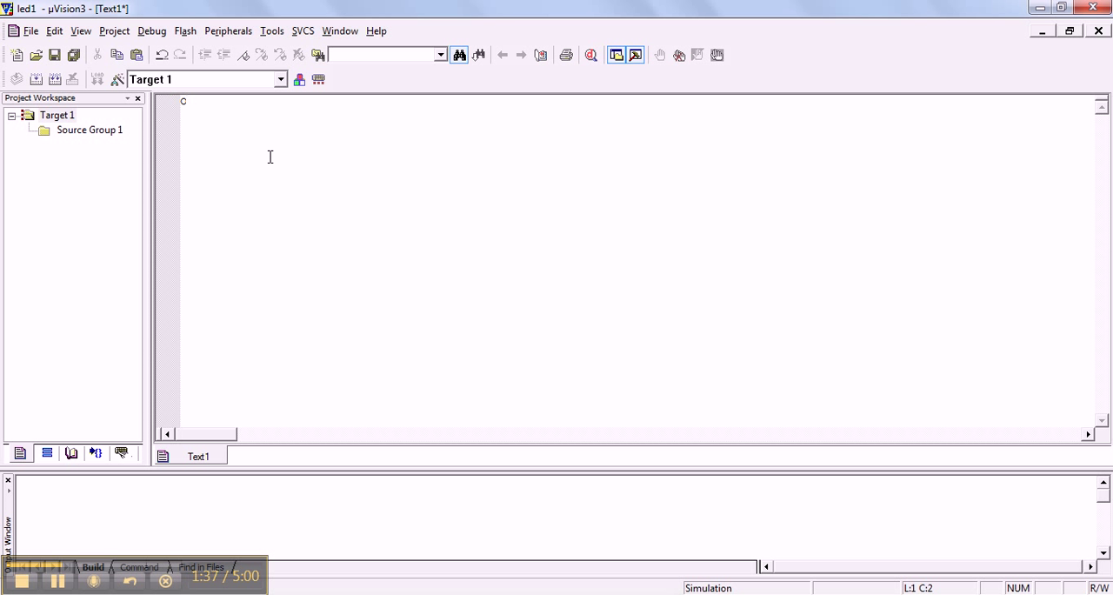
pyautogui.write('rg')
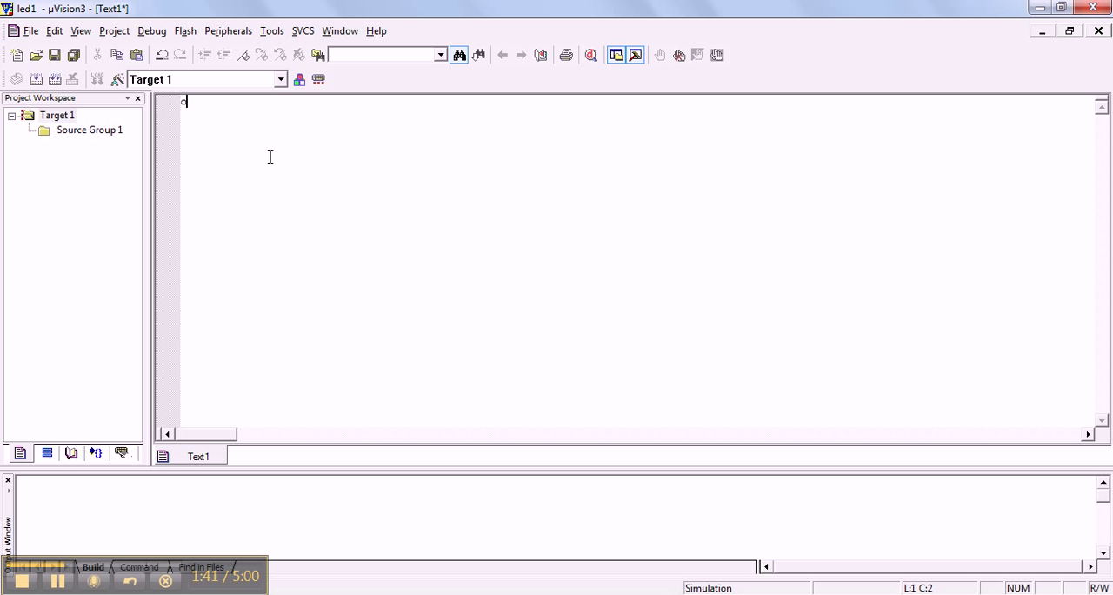
pyautogui.write('rg')
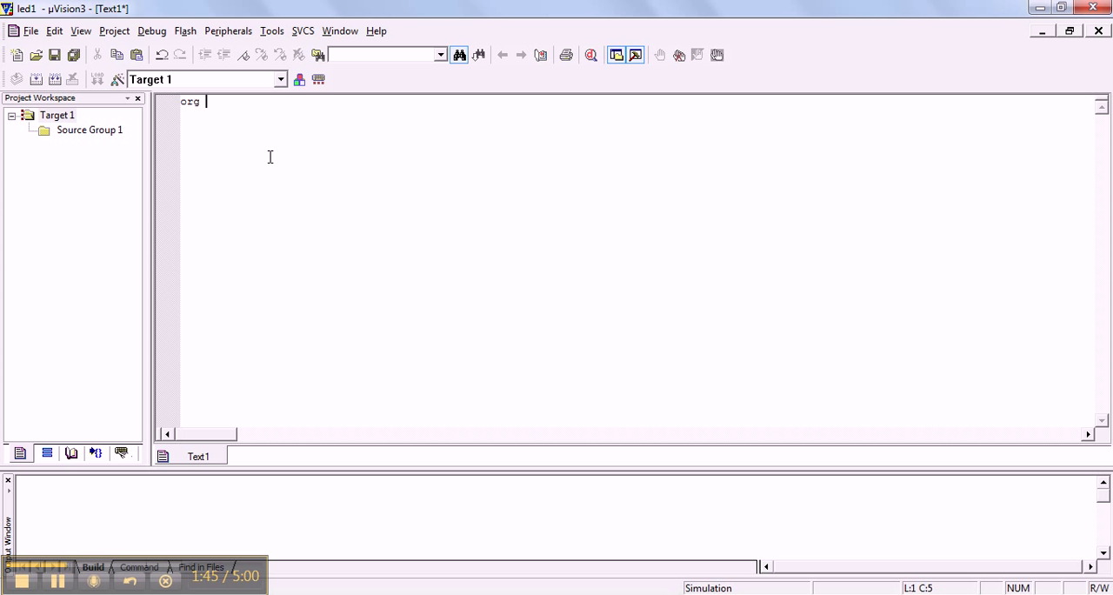
pyautogui.write('00')
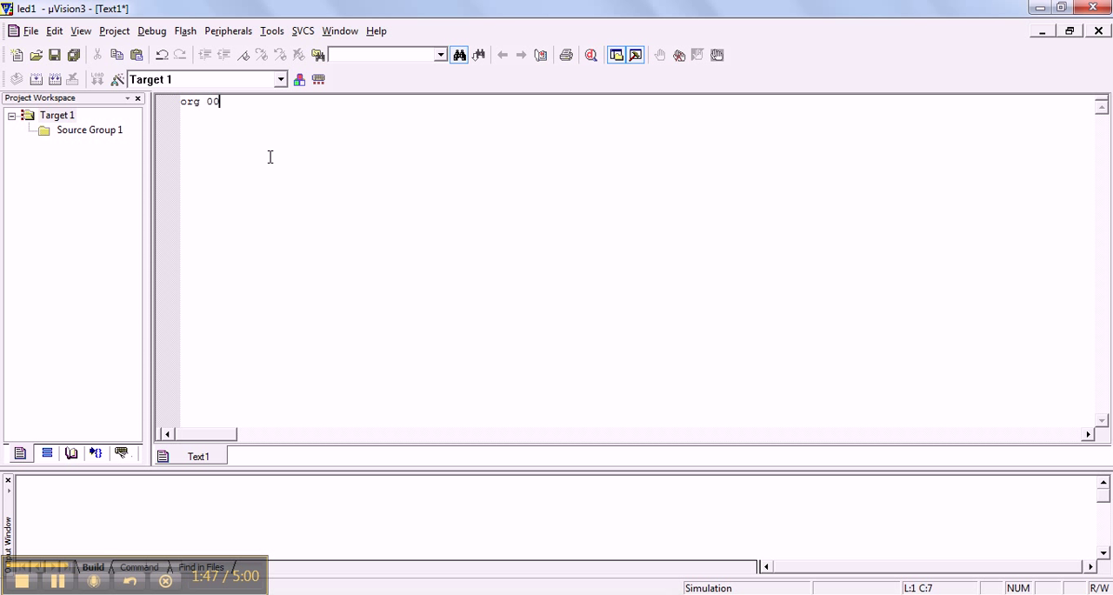
pyautogui.write('h')
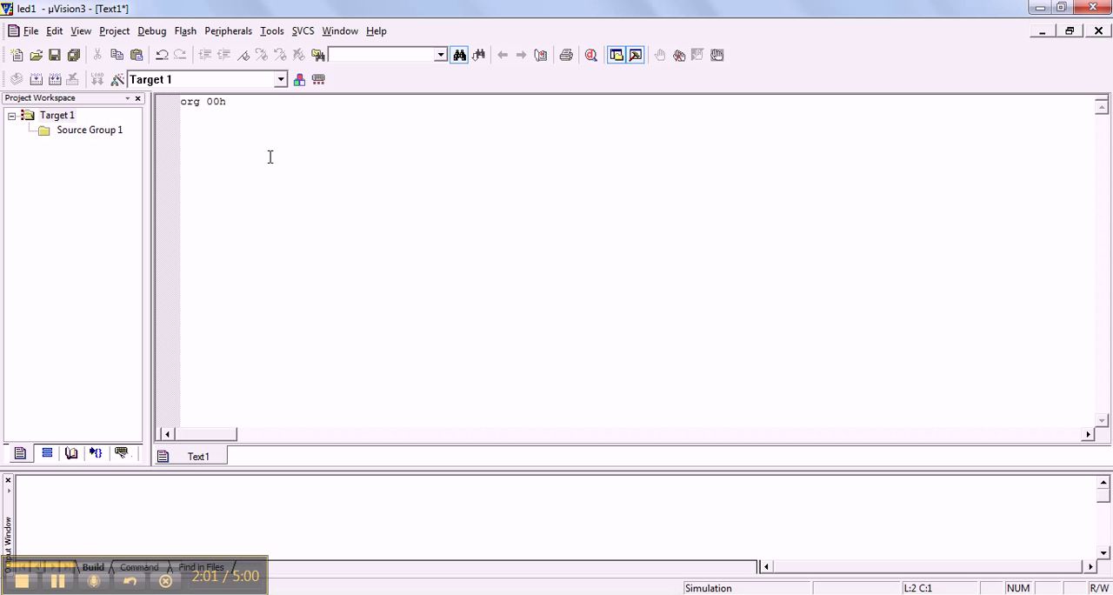
# Step: Type the lines 'setb P0.0' and 'clr P0.1' below org 00h
pyautogui.write('s')
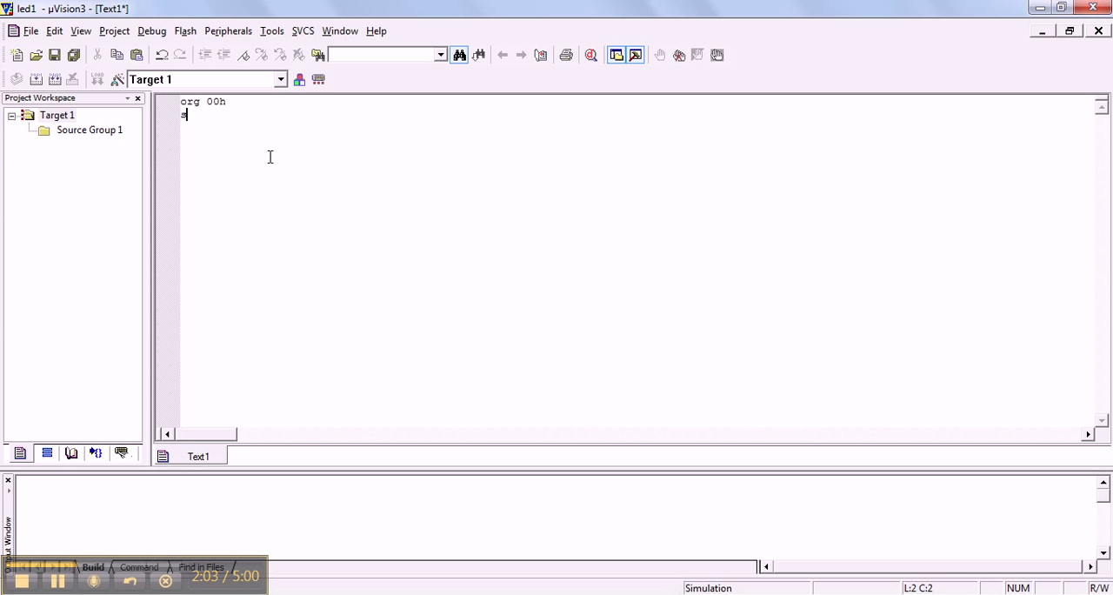
pyautogui.write('setb')
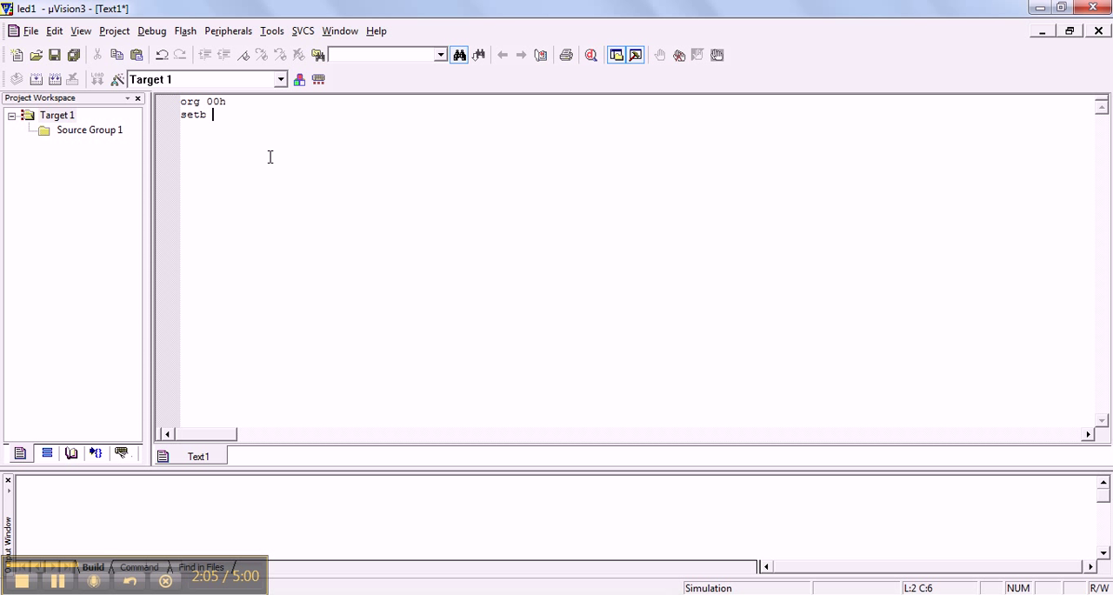
pyautogui.write('P0.')
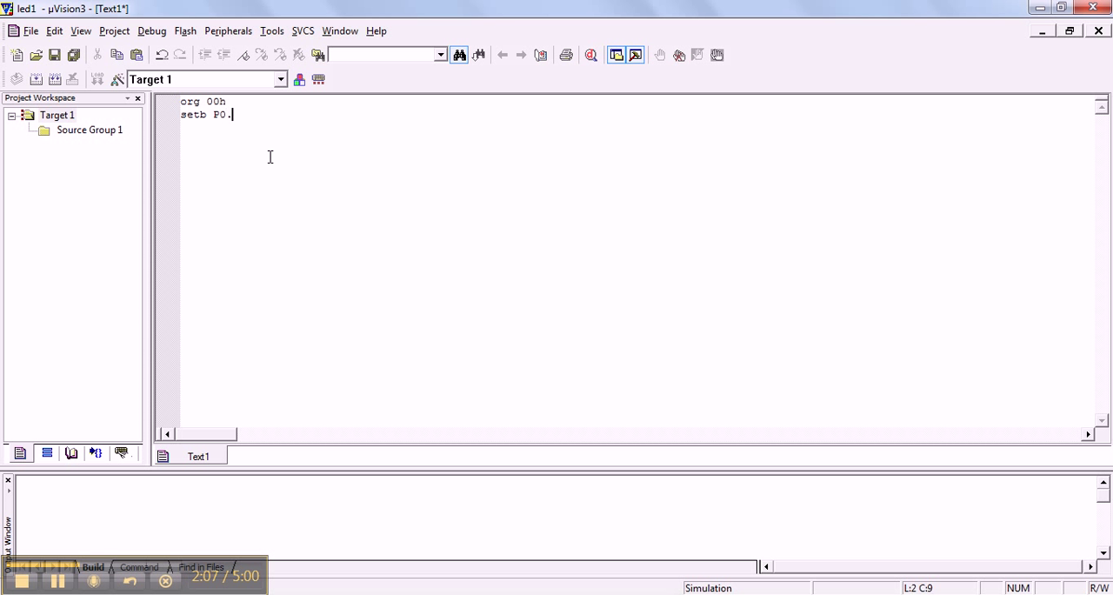
pyautogui.write('0')
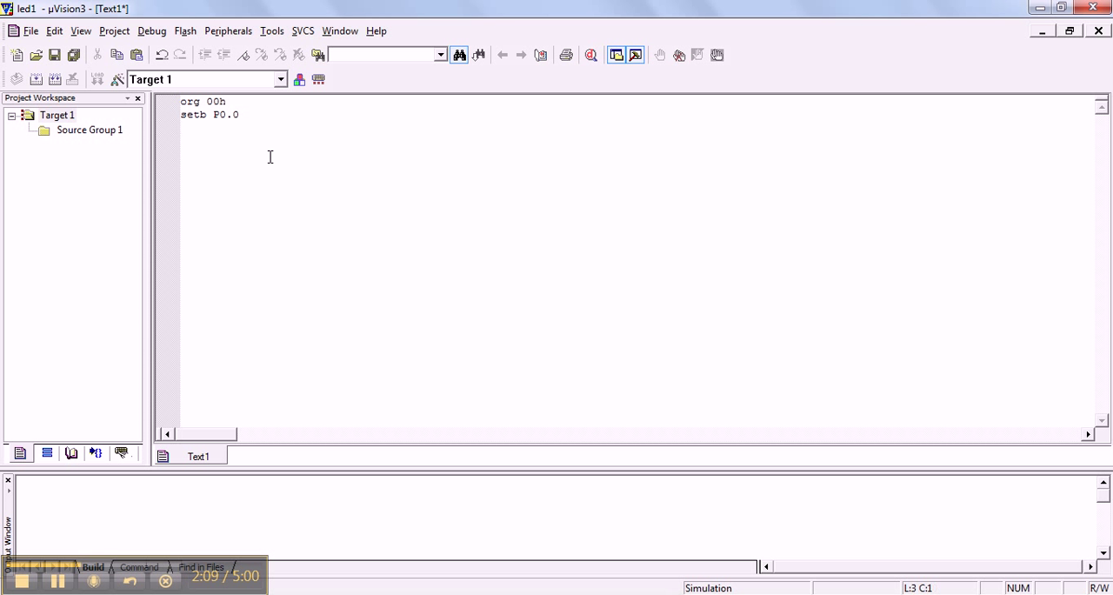
pyautogui.write('clr')
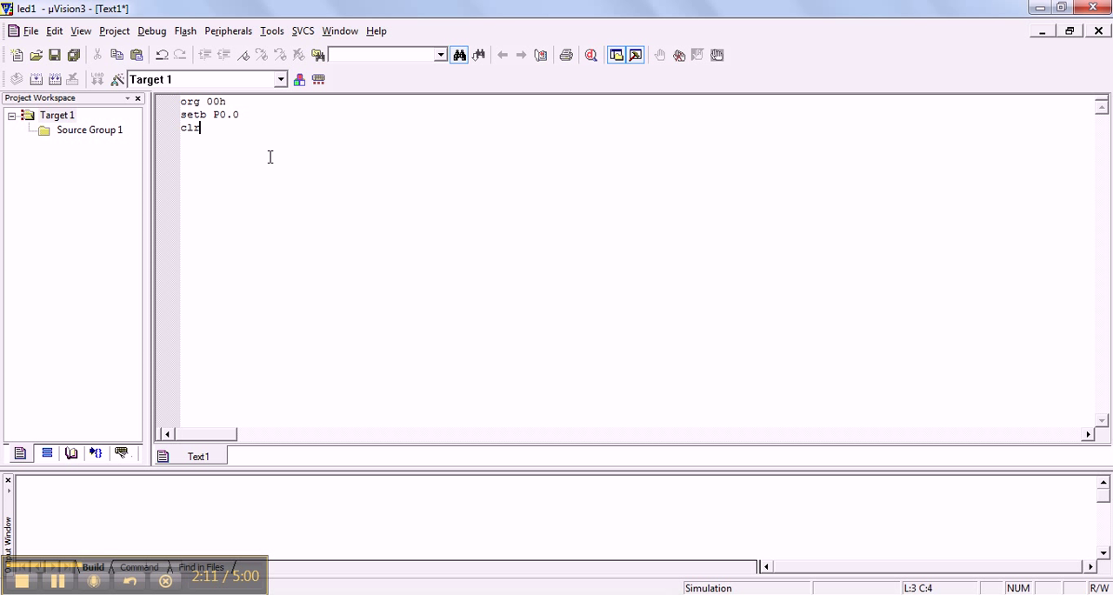
pyautogui.write('P0.')
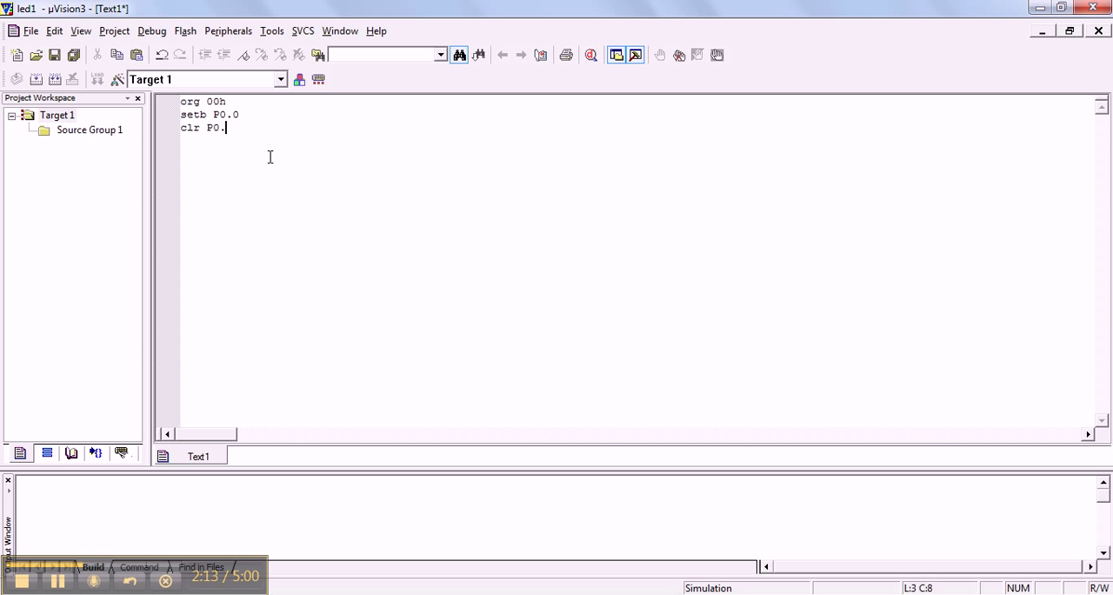
pyautogui.write('1')
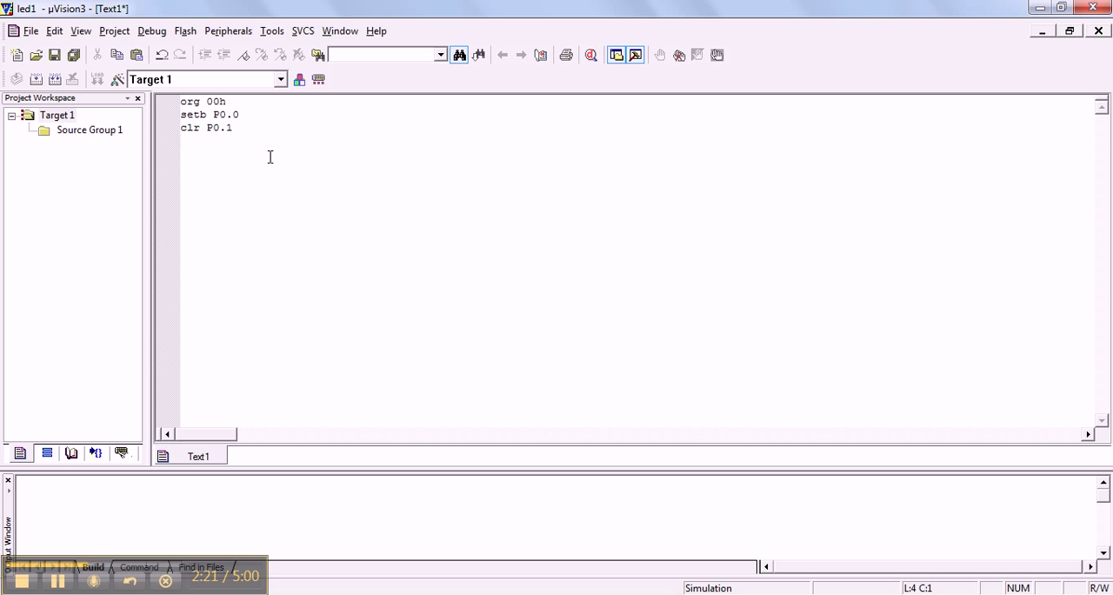
# Step: Type the jnb P0.0 branch line, the l1 label and its setb instruction
pyautogui.write('jnb')
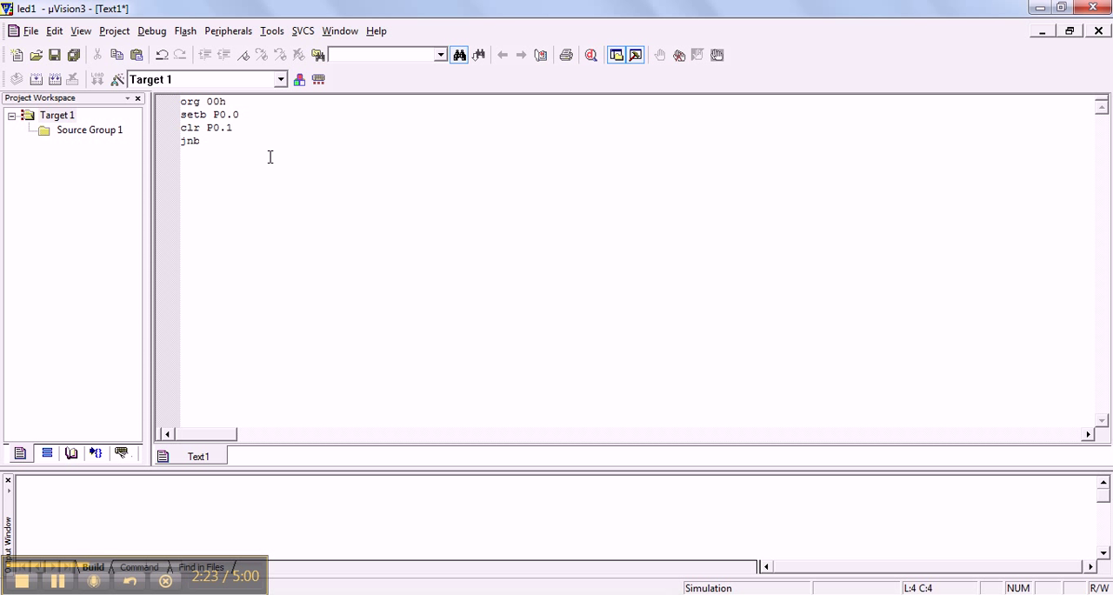
pyautogui.write('p0')
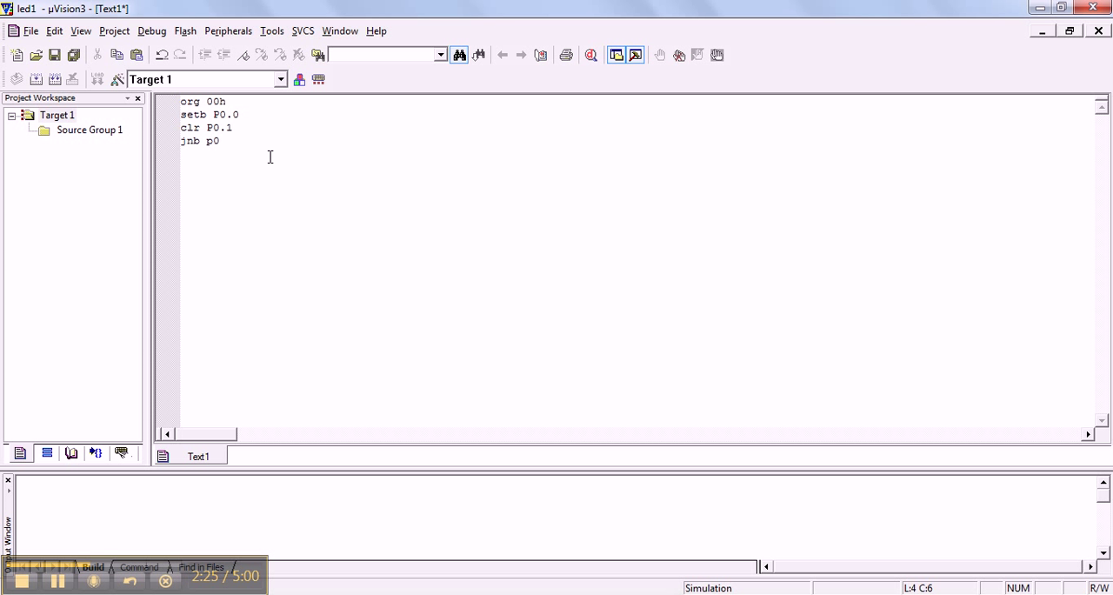
pyautogui.write('.0')
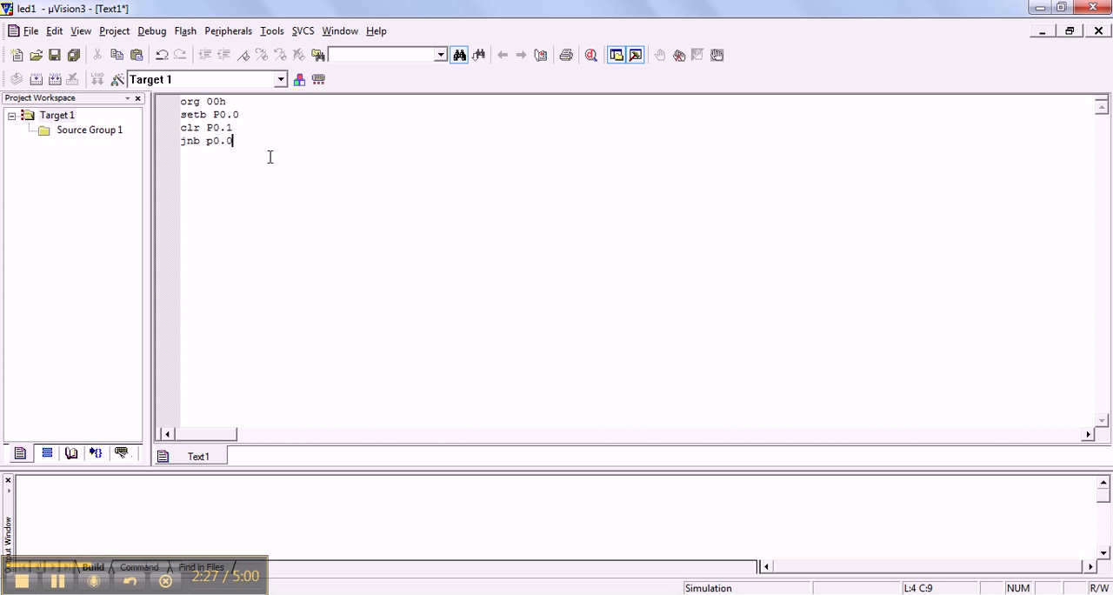
pyautogui.write(',')
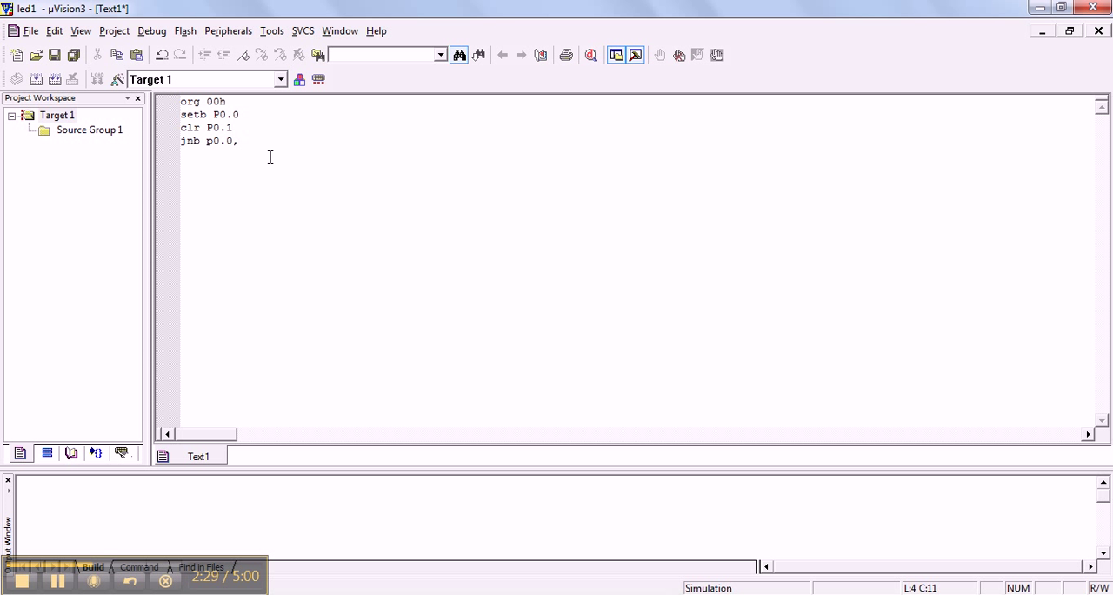
pyautogui.write('11')
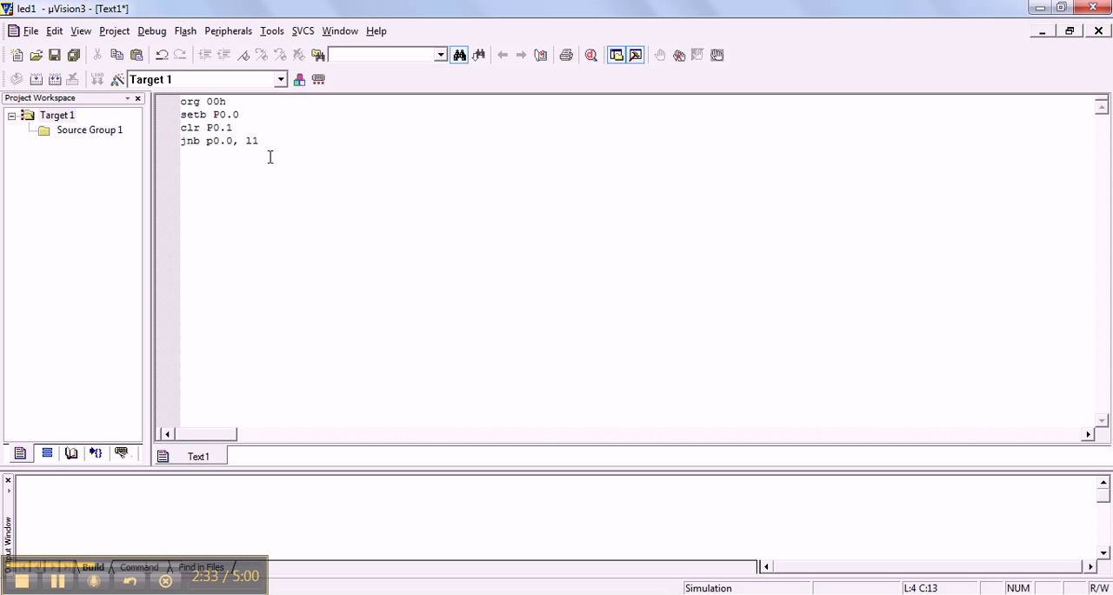
pyautogui.write('l')
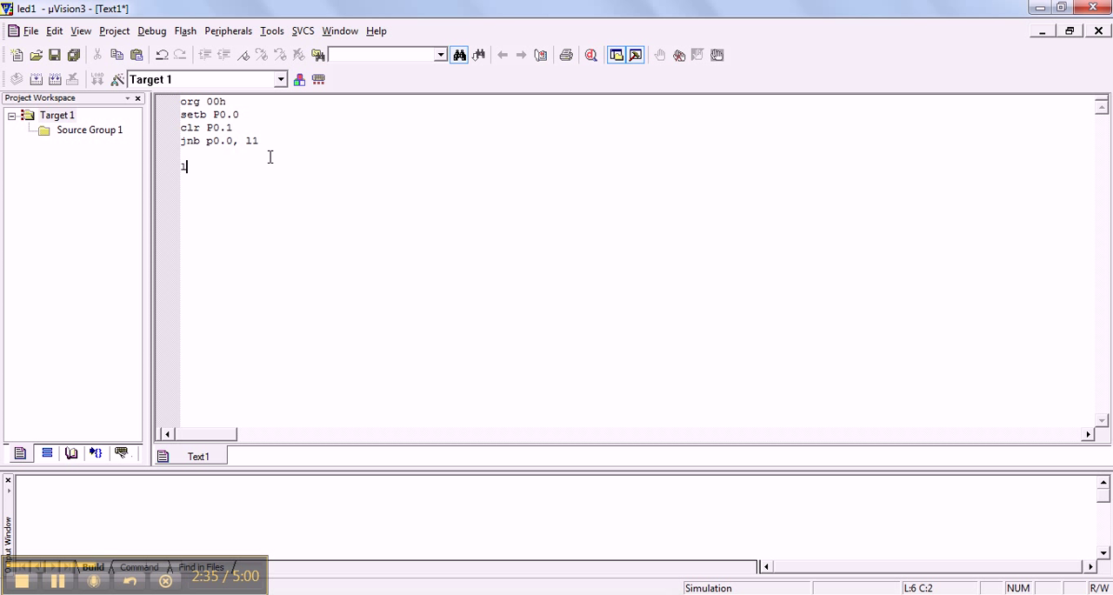
pyautogui.write('1:')
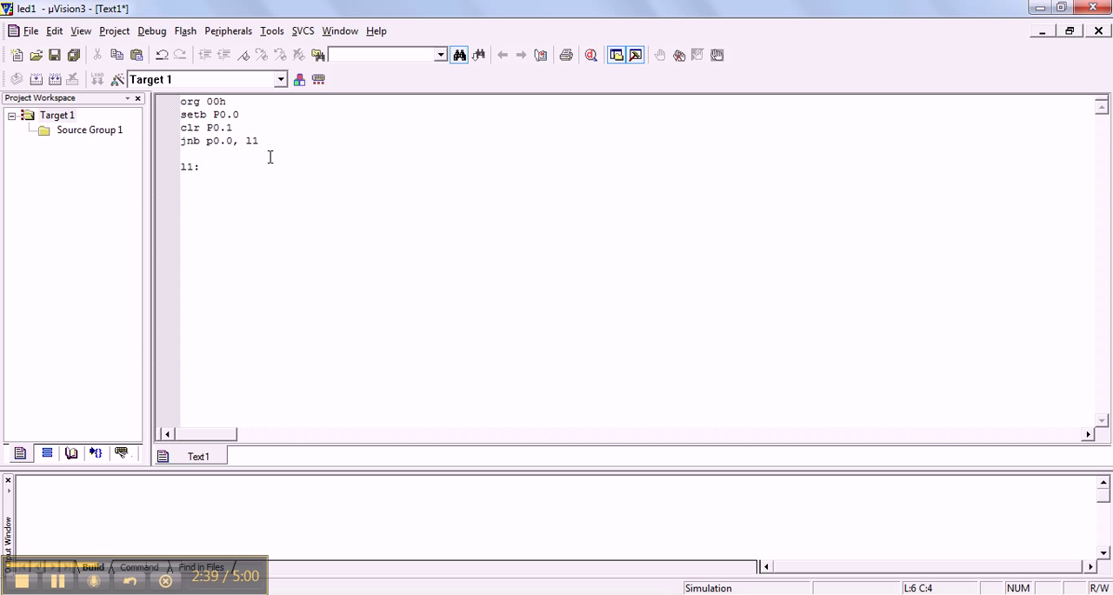
pyautogui.write('setb p0.')
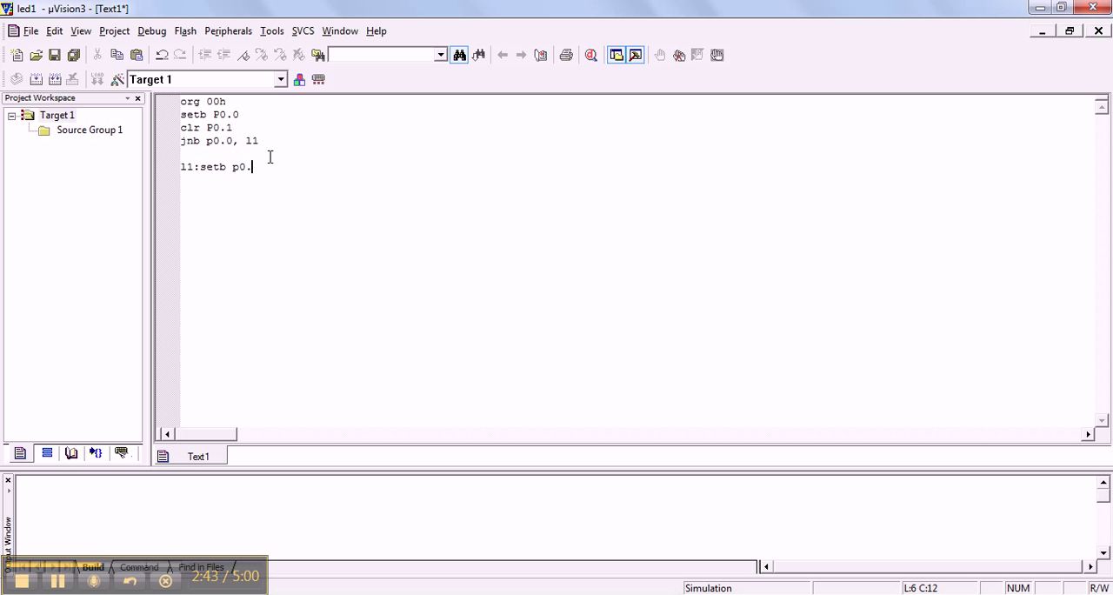
pyautogui.write('1')
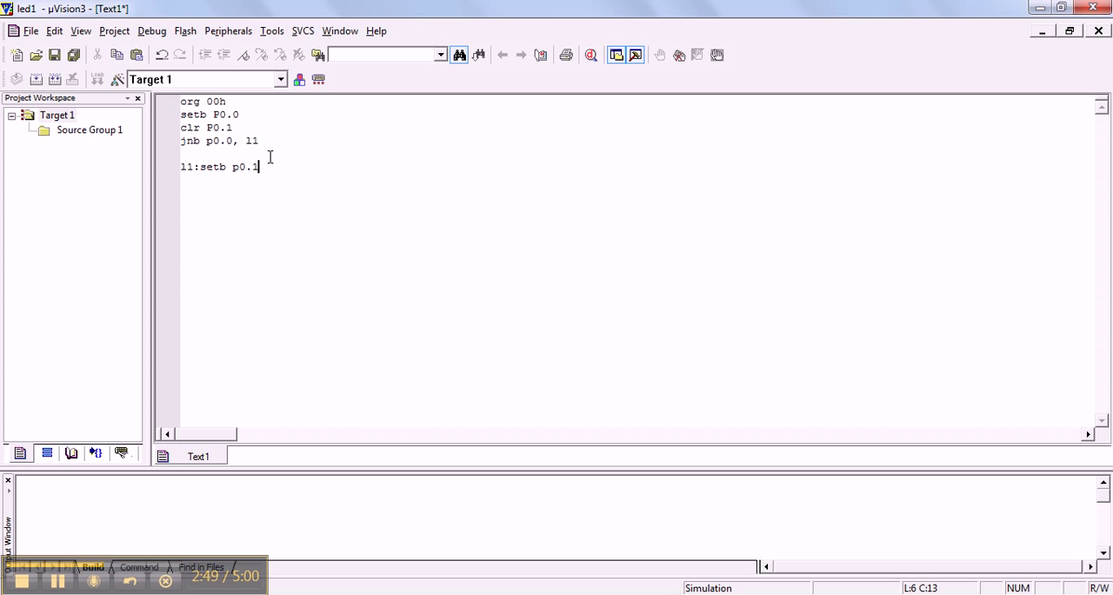
# Step: Add the sjmp jumps and clr p0.1, and finish with end
pyautogui.write('s')
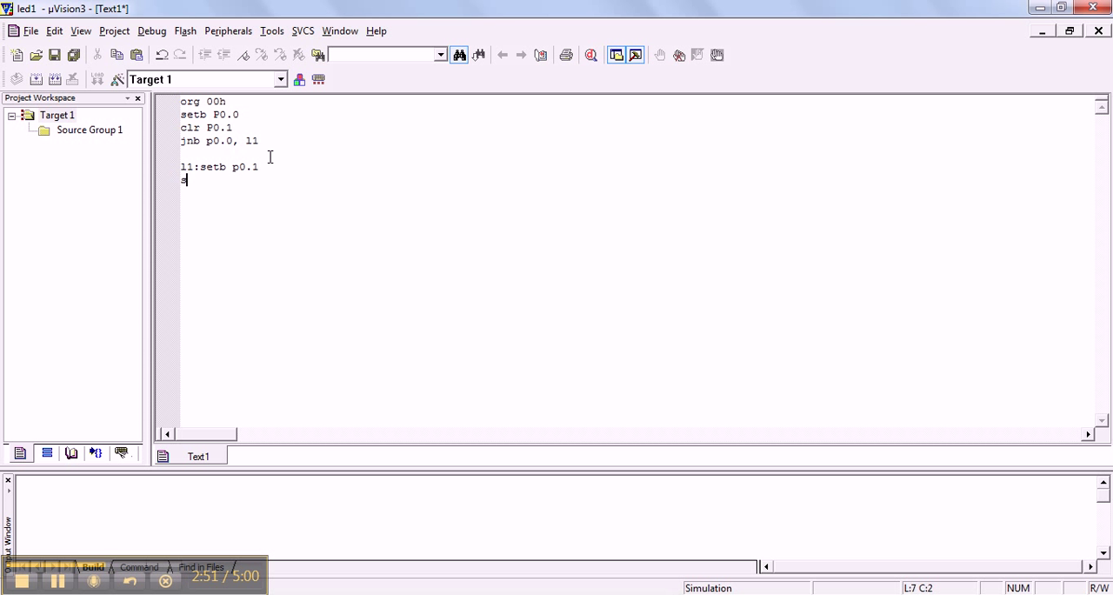
pyautogui.write('sjmp')
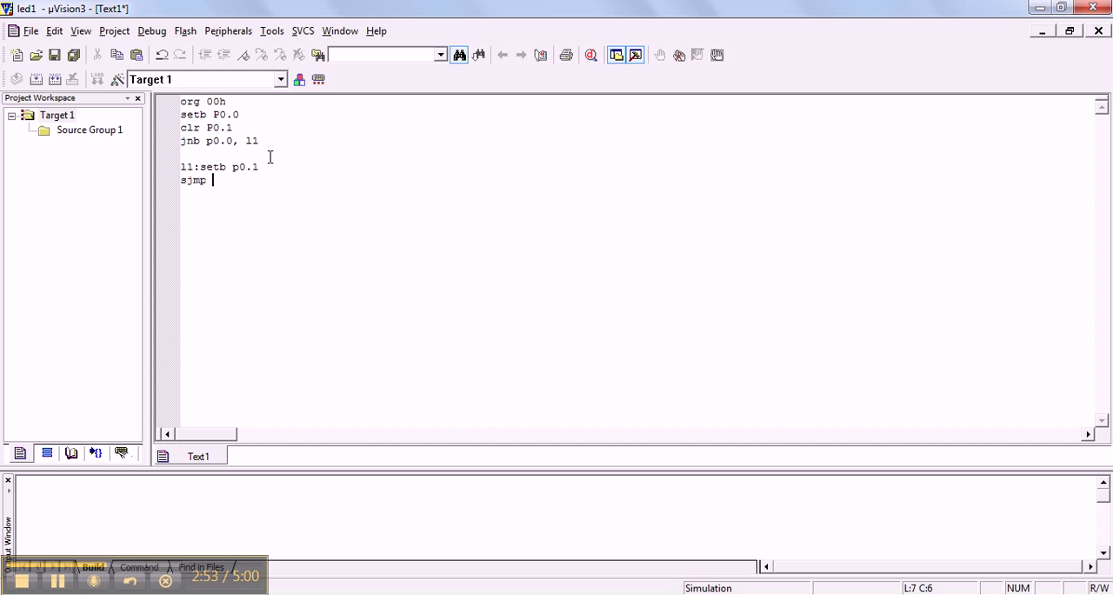
pyautogui.write('l1')
pyautogui.click(219, 140)
pyautogui.write('l2:')
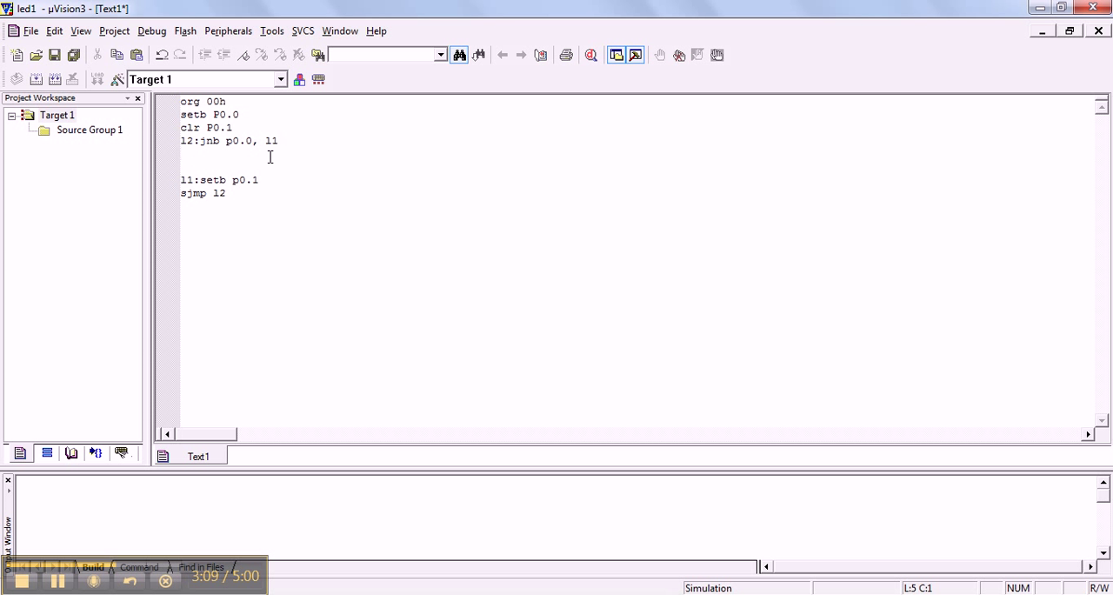
pyautogui.write('clr')
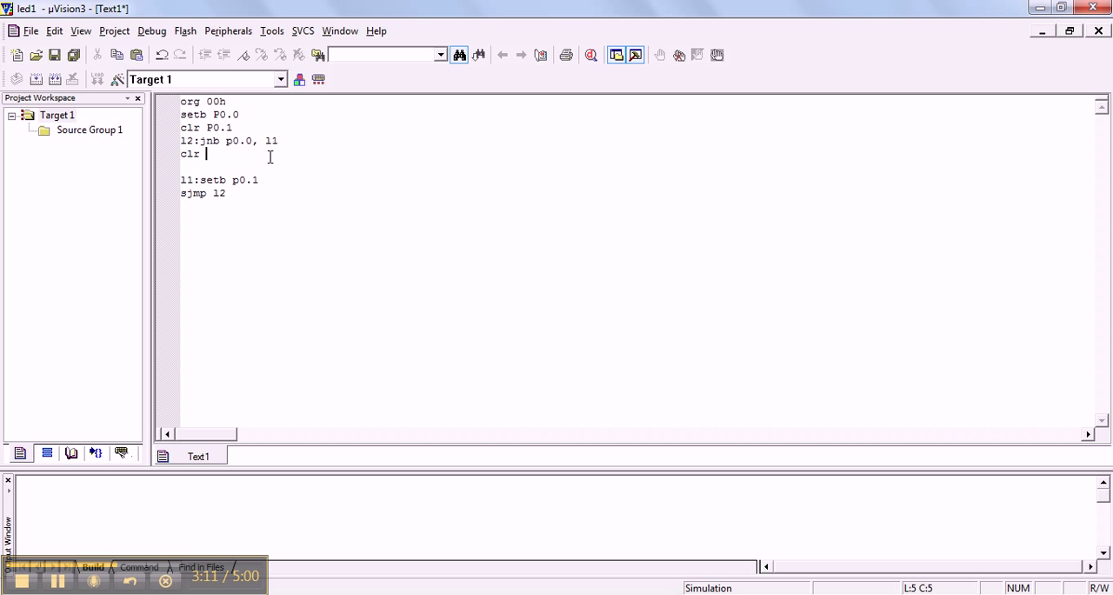
pyautogui.write('p0.1')
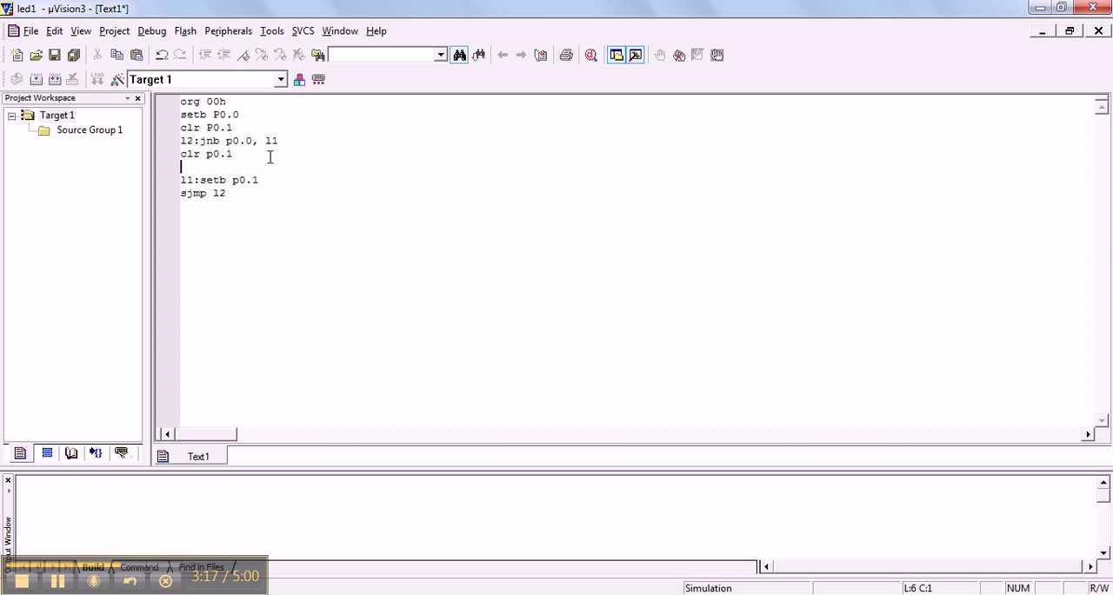
pyautogui.write('sjmp')
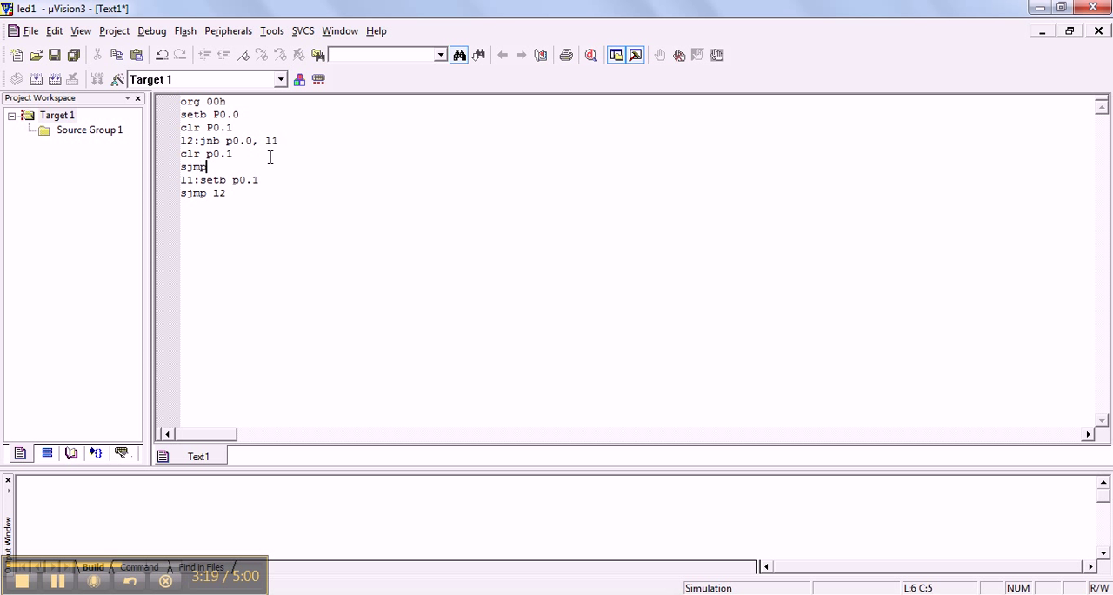
pyautogui.write('l2')
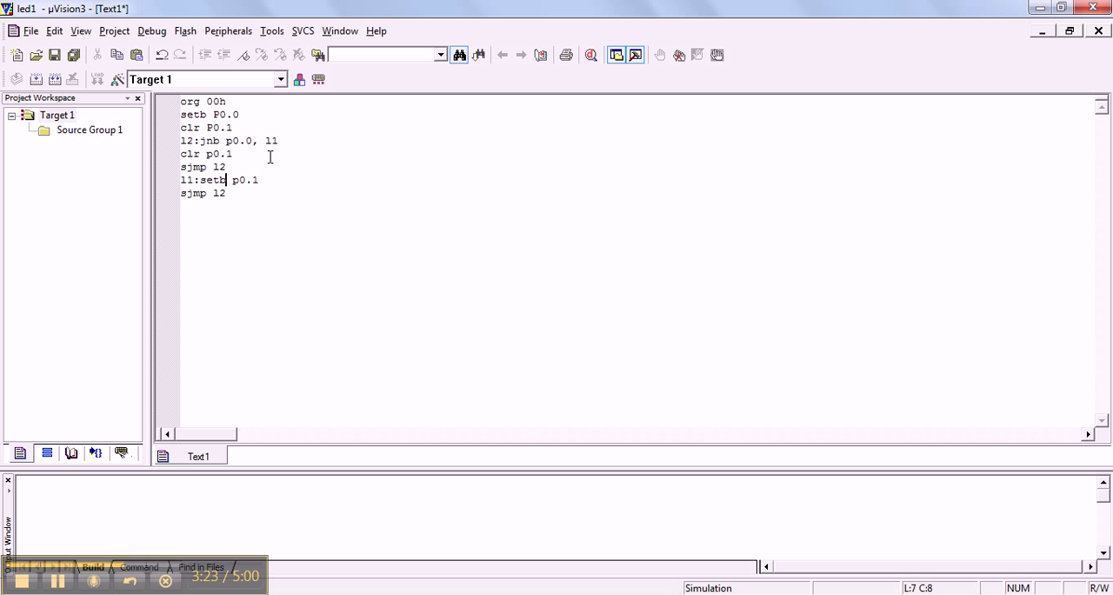
pyautogui.write('e')
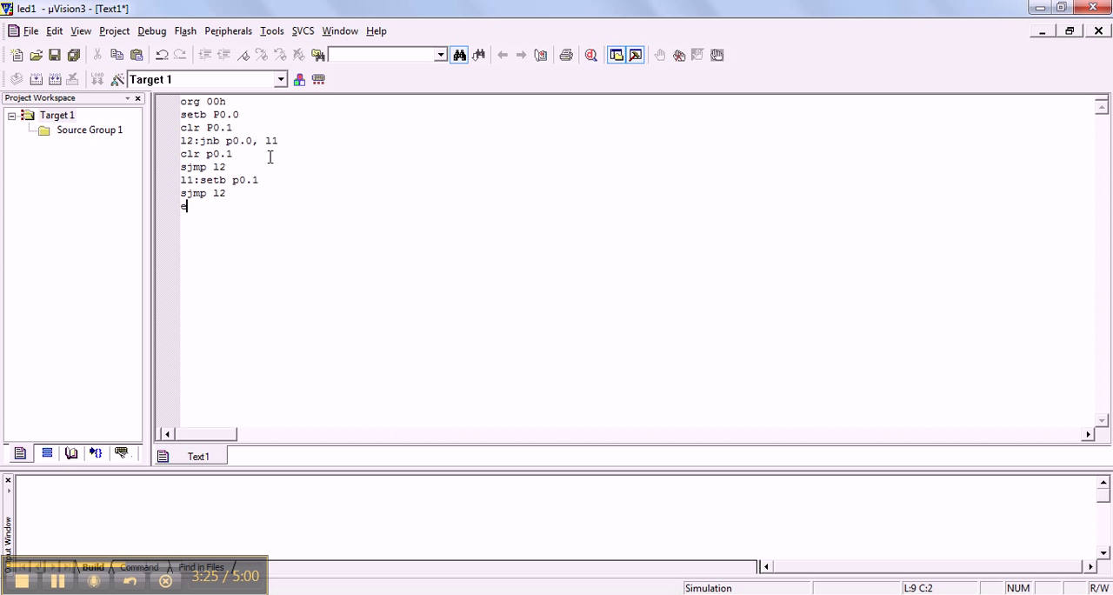
pyautogui.write('nd')
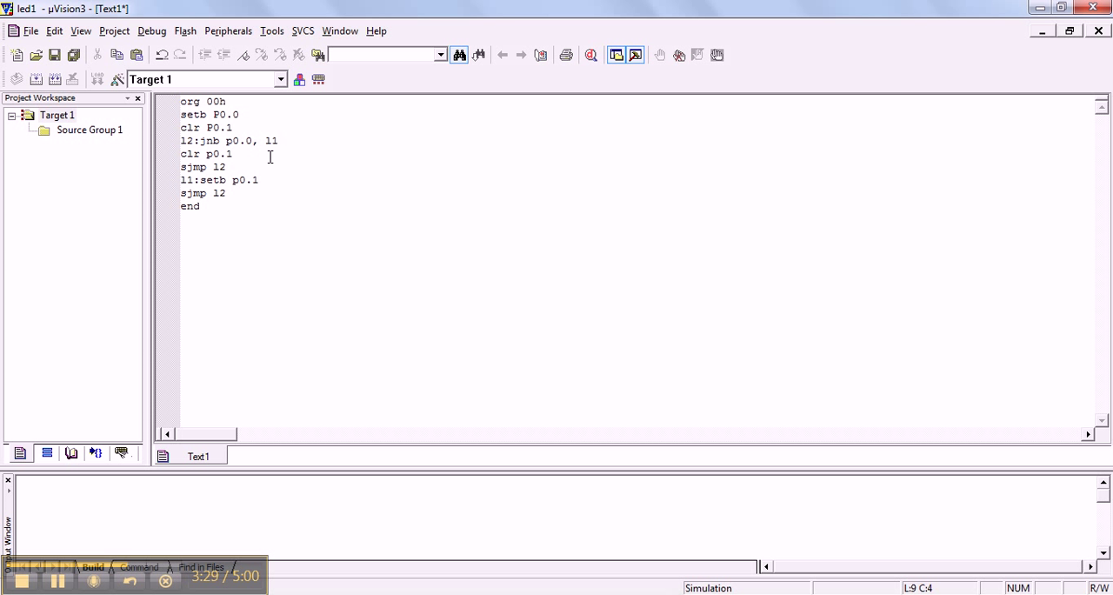
pyautogui.moveTo(299, 185)
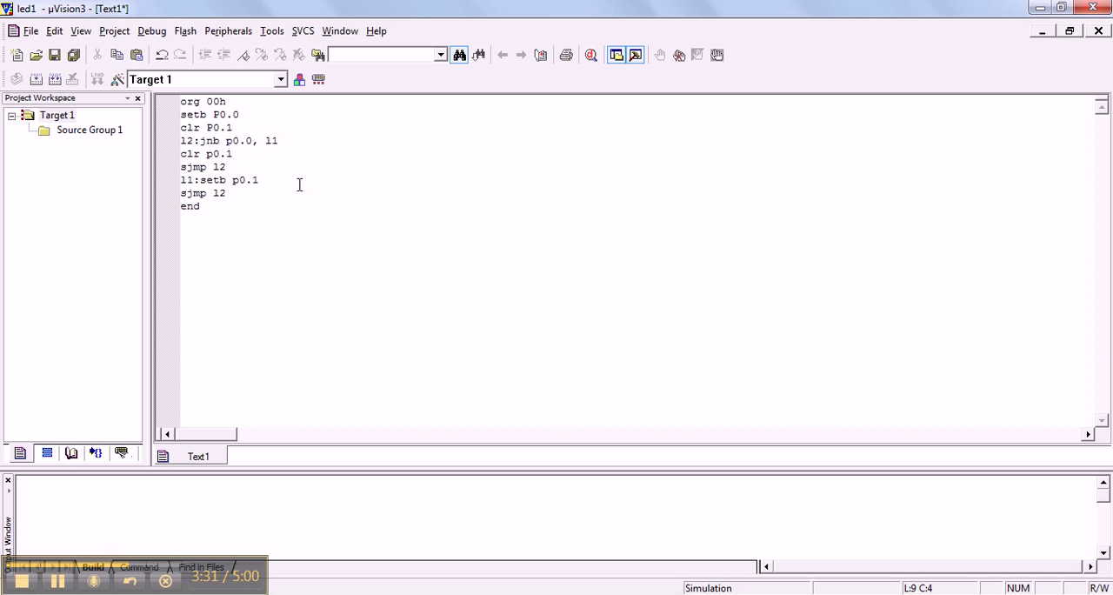
pyautogui.moveTo(54, 55)
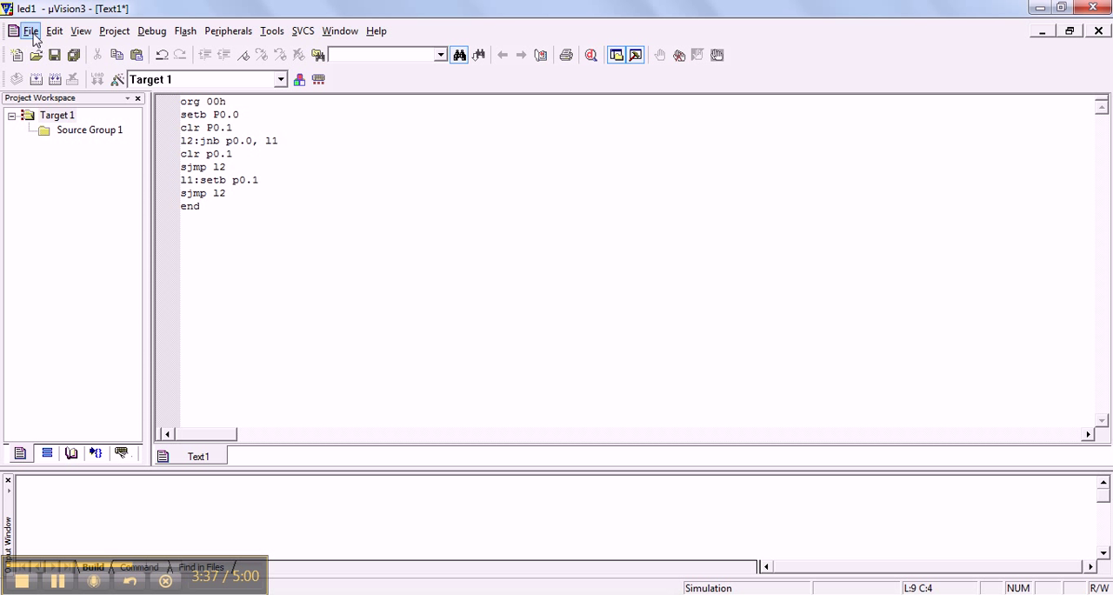
# Step: Use Save As to store the code as ledswicth.asm, keeping the HELLO folder
pyautogui.click(31, 30)
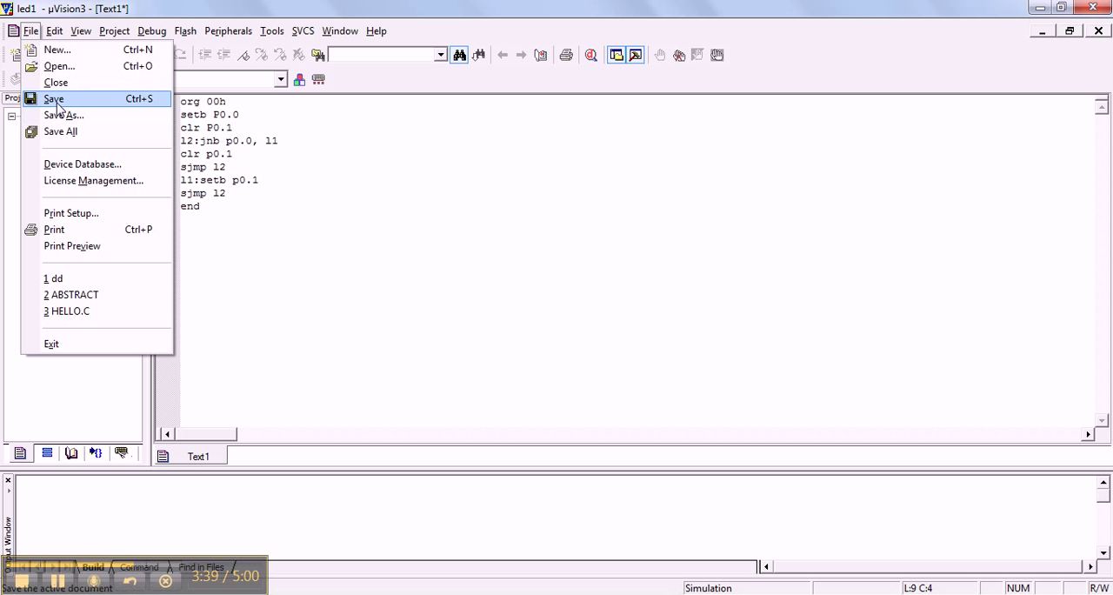
pyautogui.moveTo(63, 115)
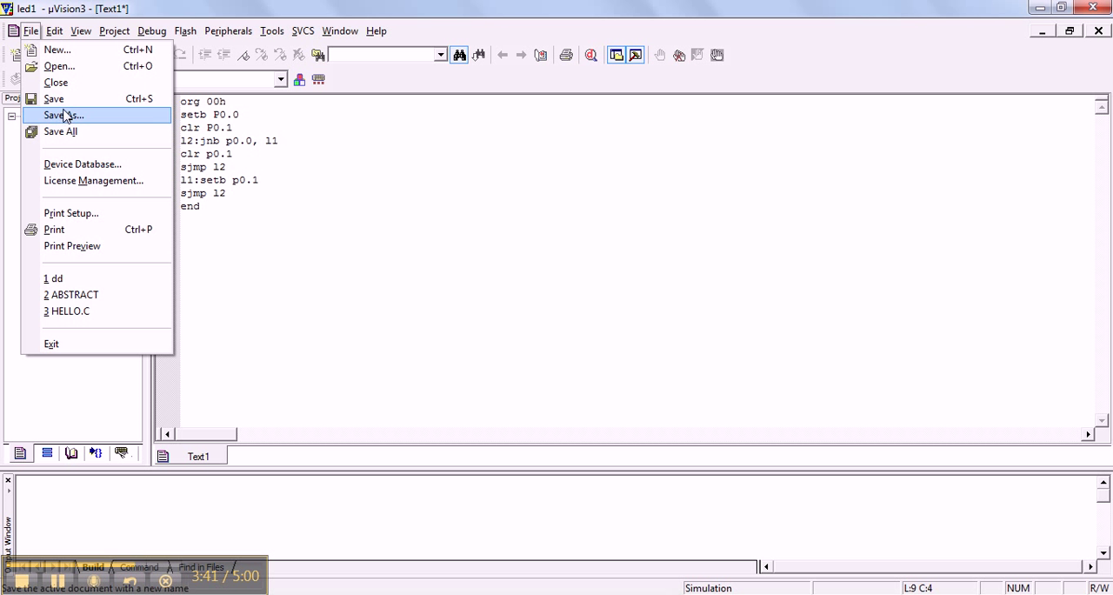
pyautogui.click(63, 114)
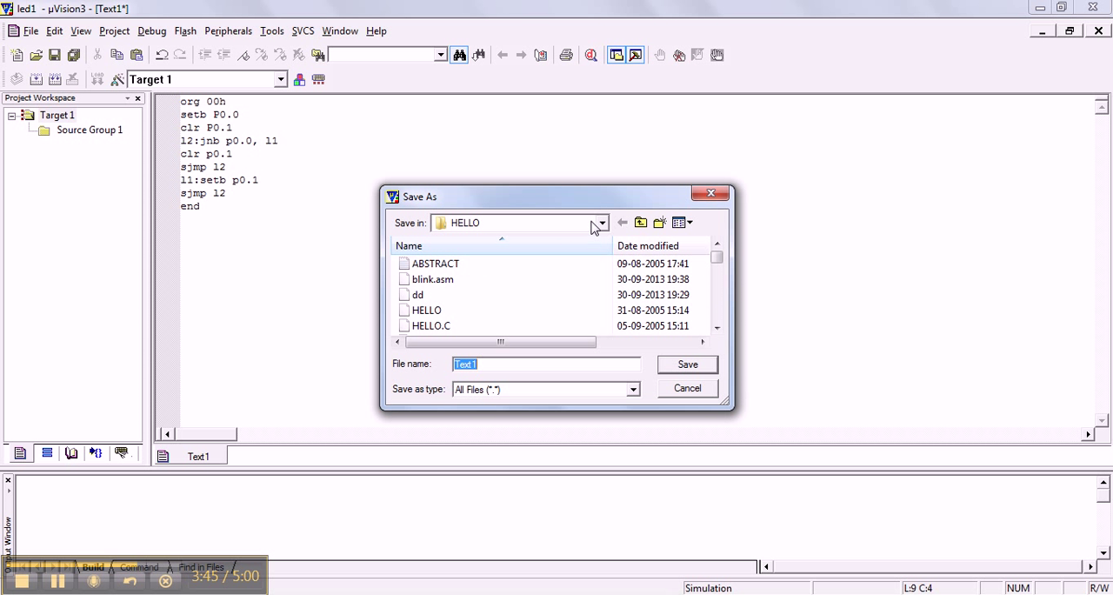
pyautogui.click(600, 223)
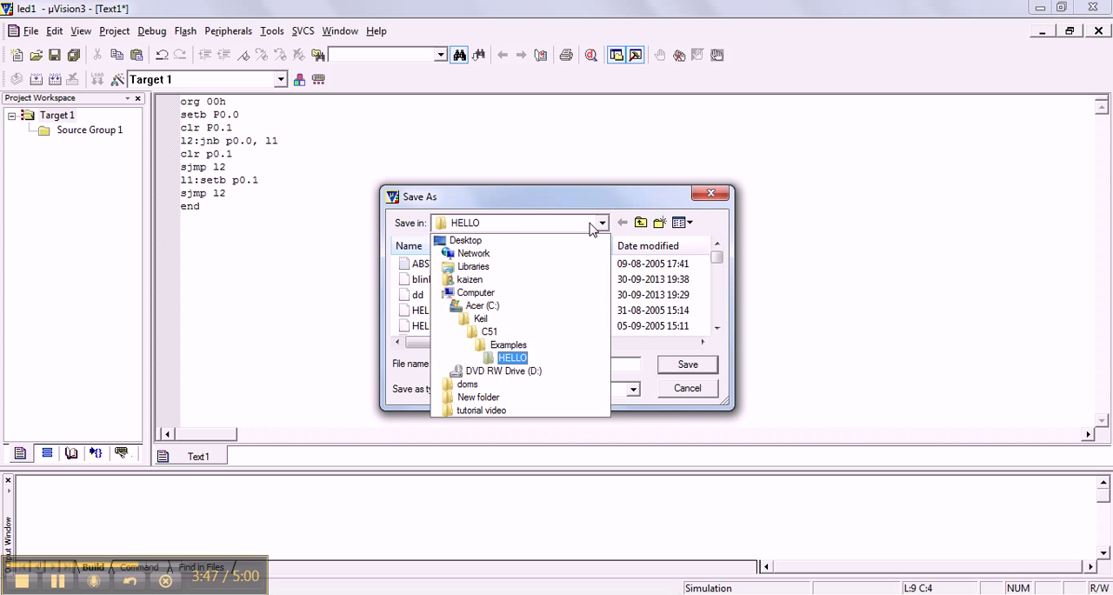
pyautogui.click(601, 223)
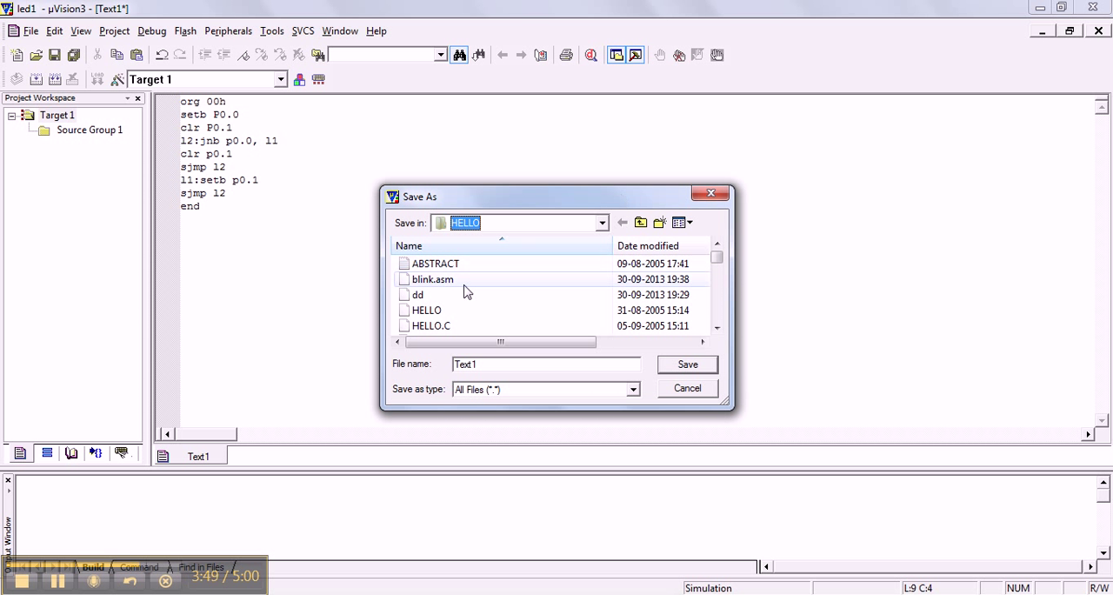
pyautogui.moveTo(561, 309)
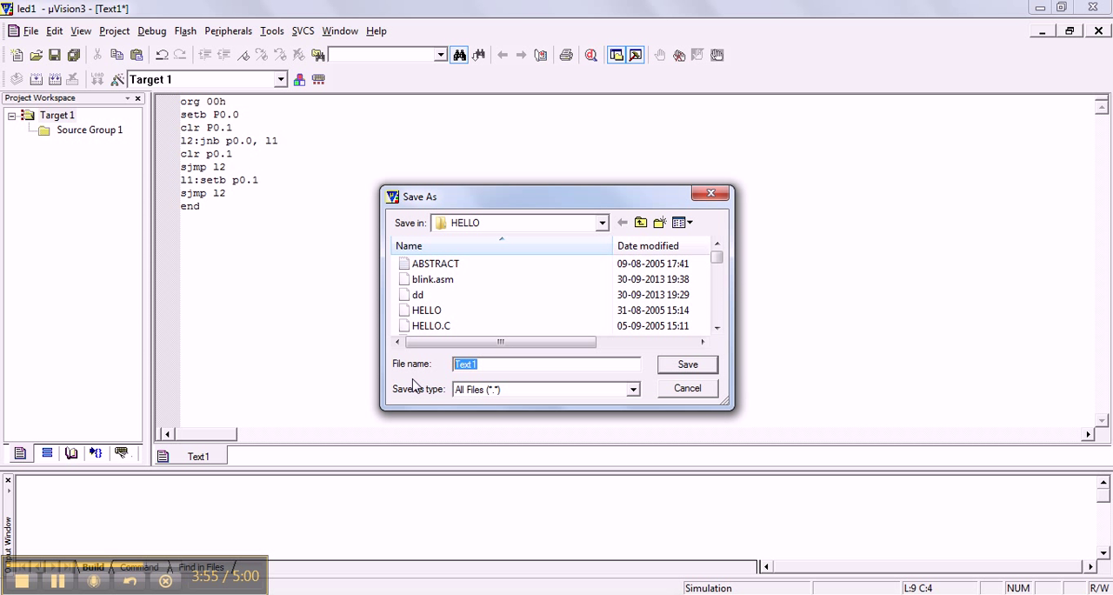
pyautogui.write('ledswi')
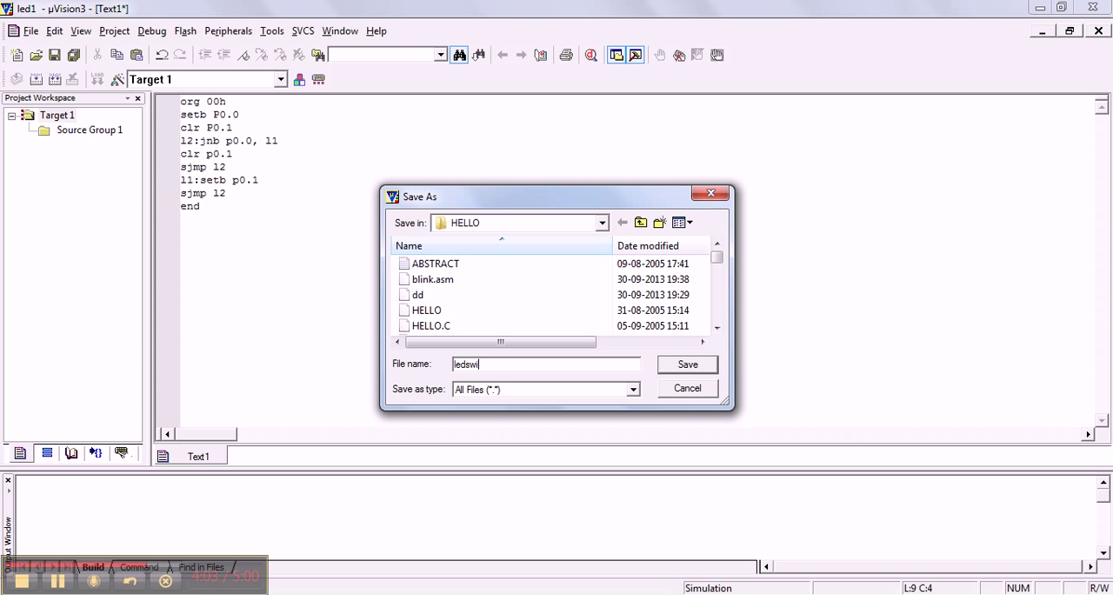
pyautogui.write('th')
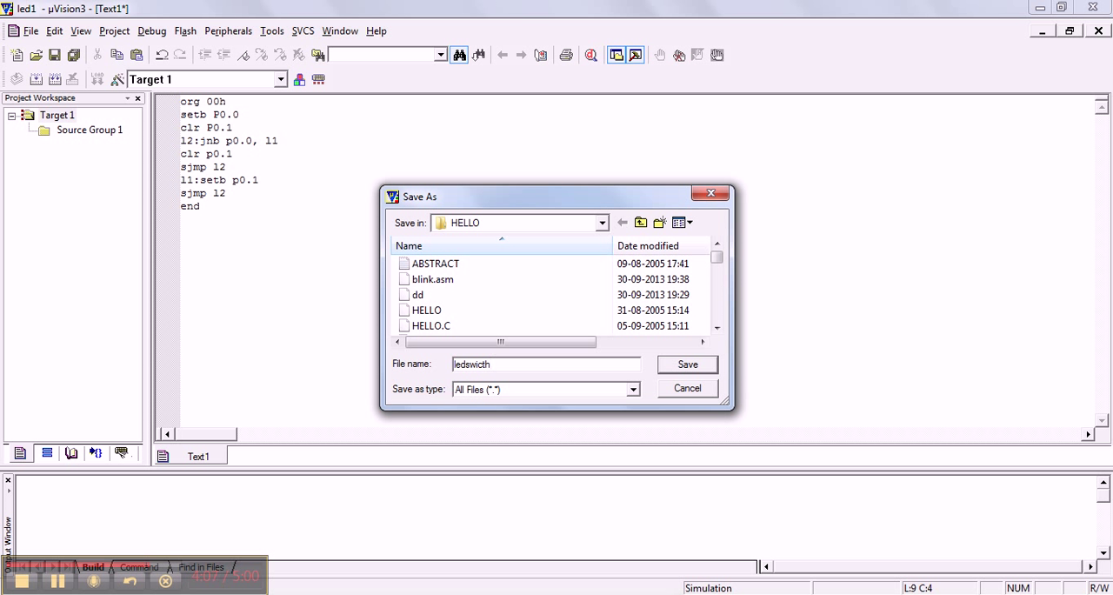
pyautogui.write('.')
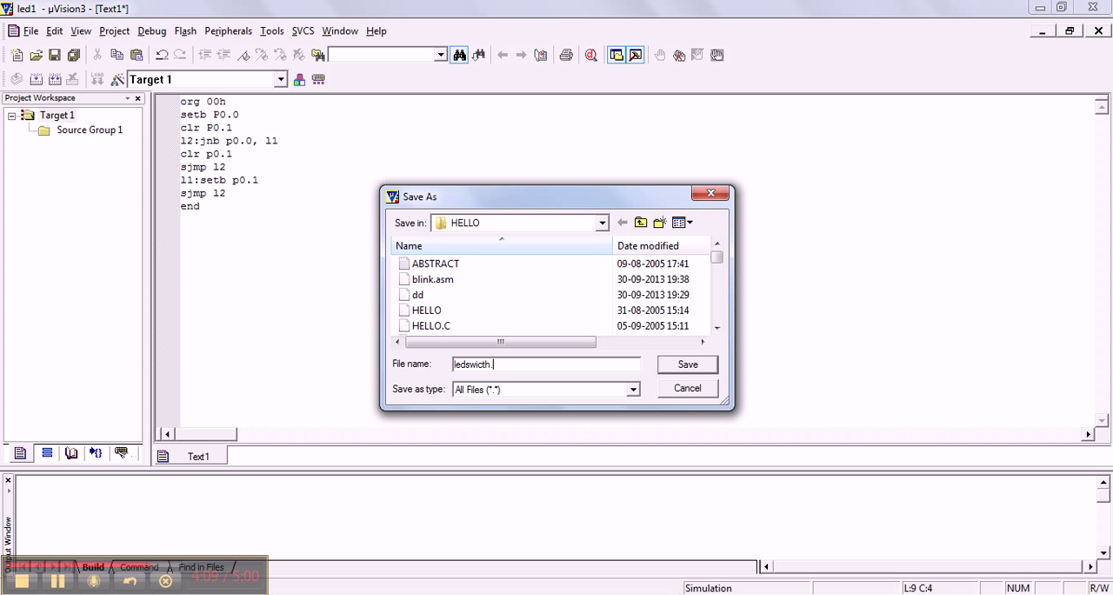
pyautogui.write('asm')
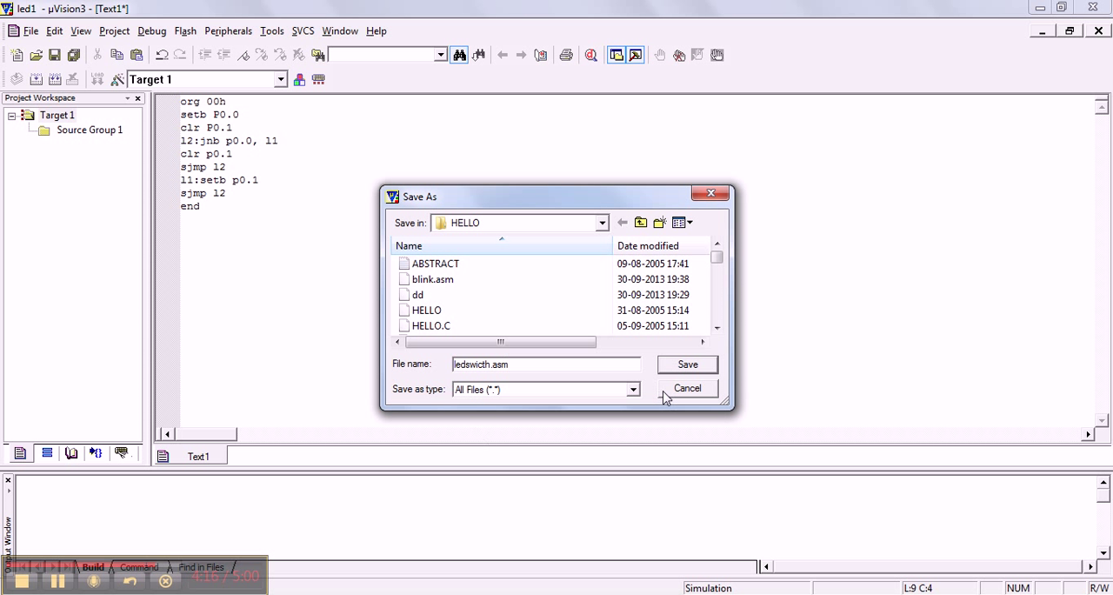
pyautogui.moveTo(688, 364)
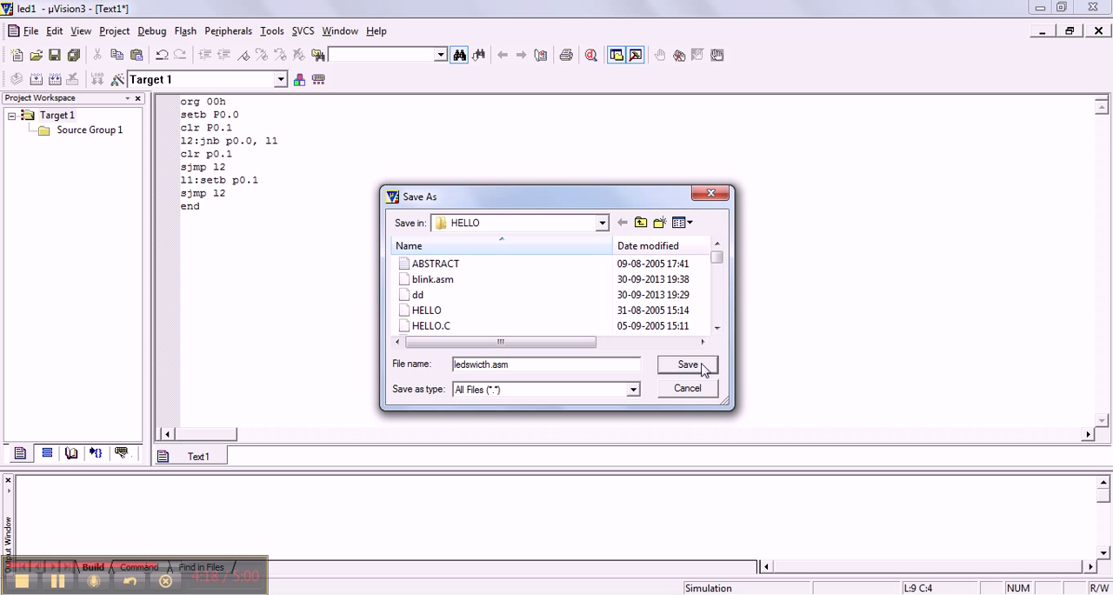
pyautogui.click(687, 364)
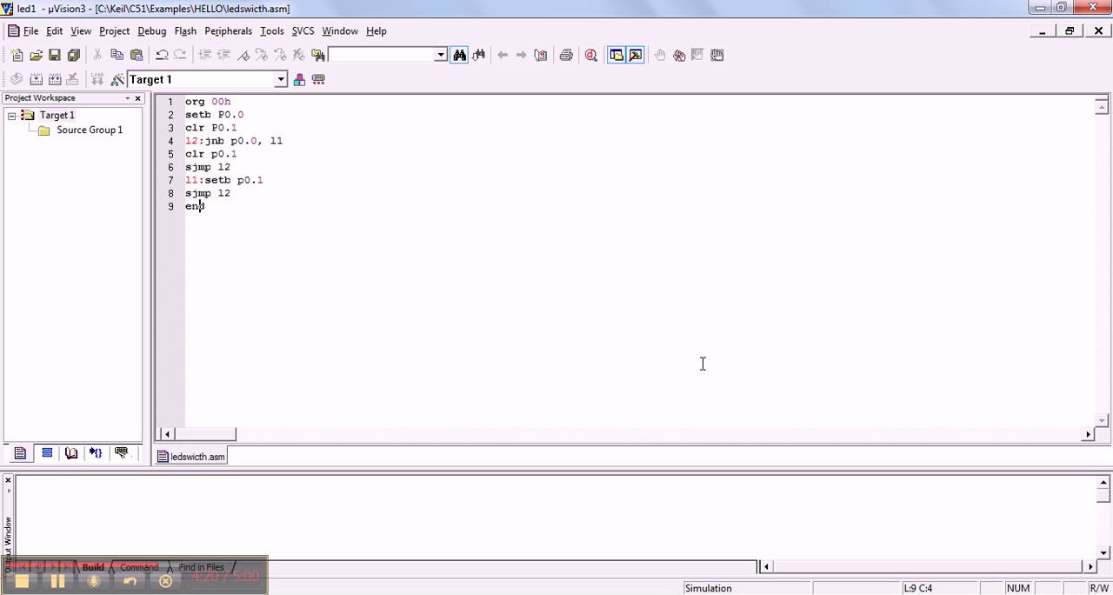
pyautogui.moveTo(89, 139)
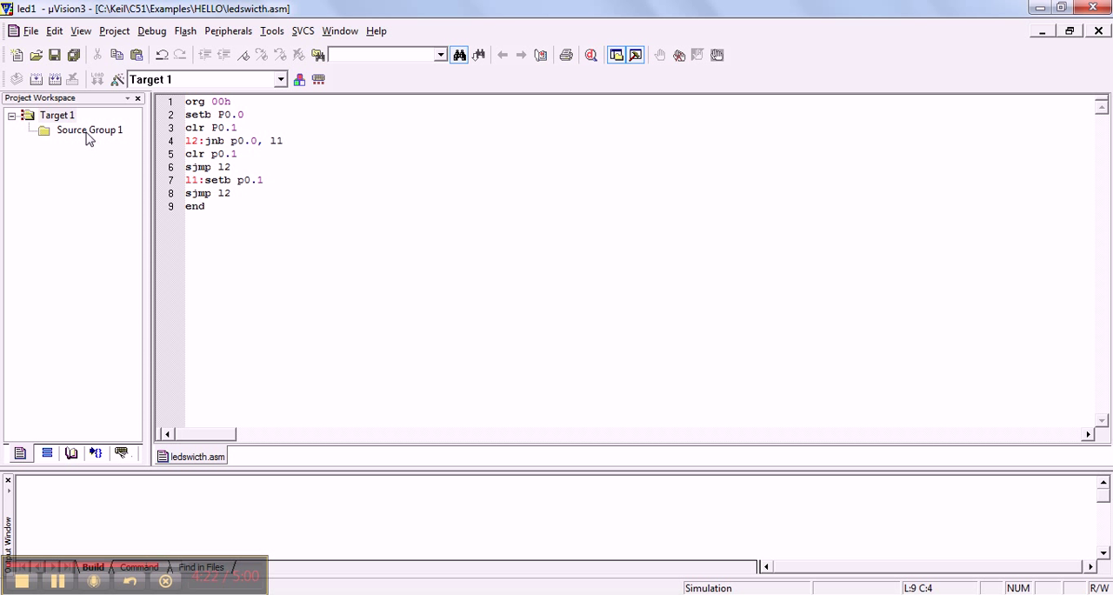
# Step: Add ledswicth.asm to Source Group 1 as an Asm Source file, then run Translate
pyautogui.rightClick(89, 129)
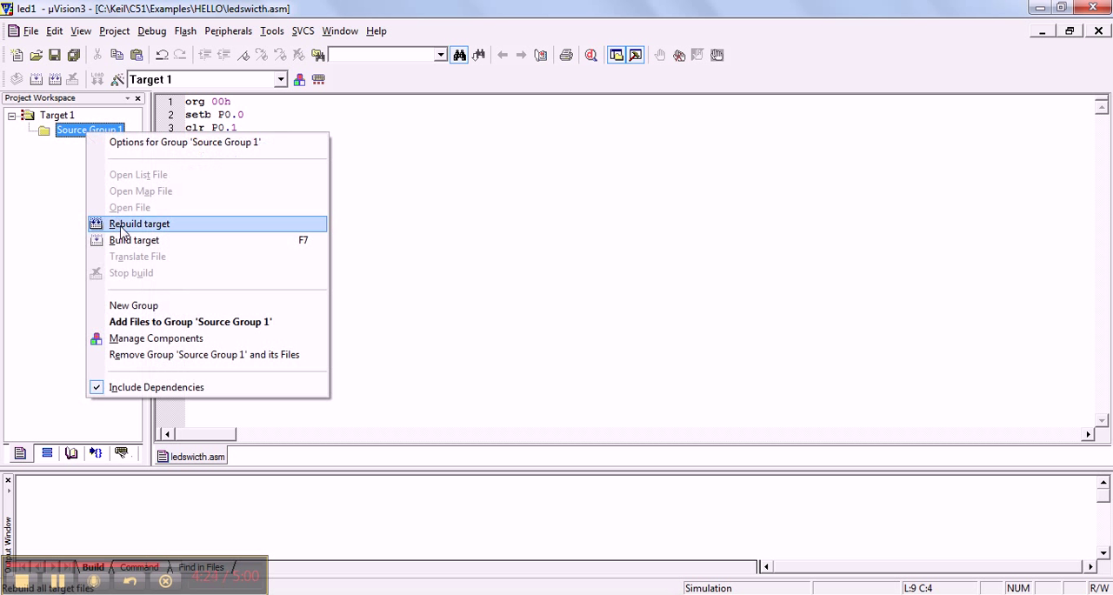
pyautogui.moveTo(160, 322)
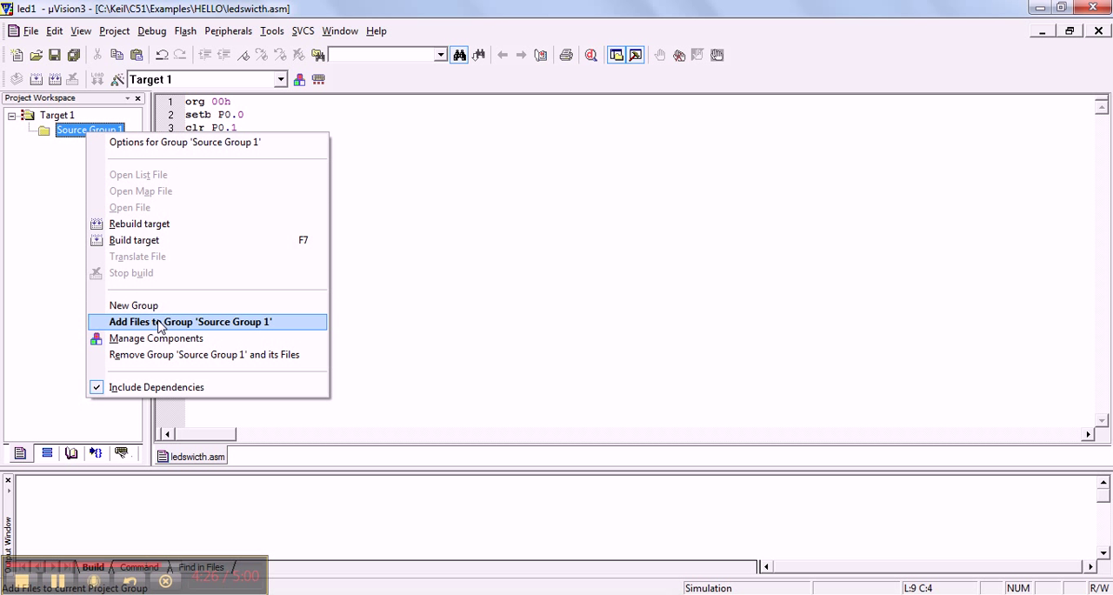
pyautogui.click(189, 322)
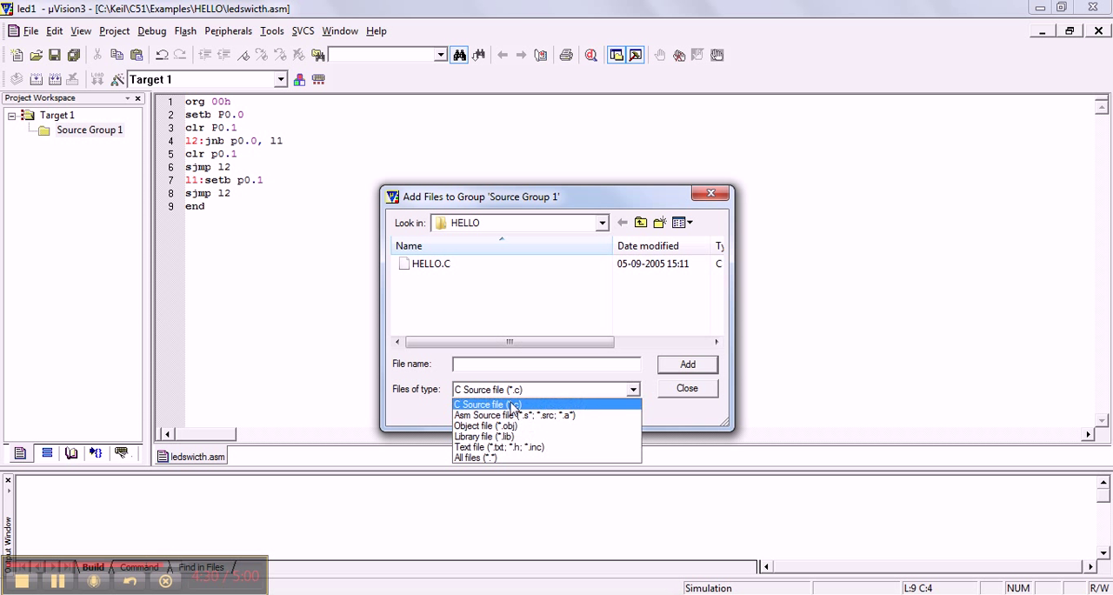
pyautogui.click(485, 415)
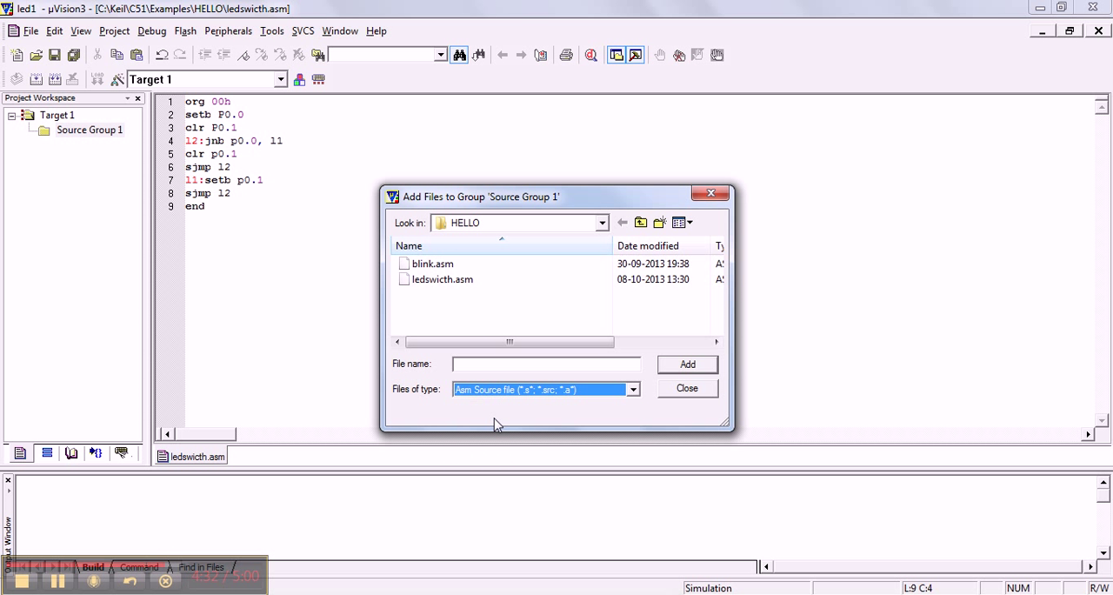
pyautogui.click(441, 279)
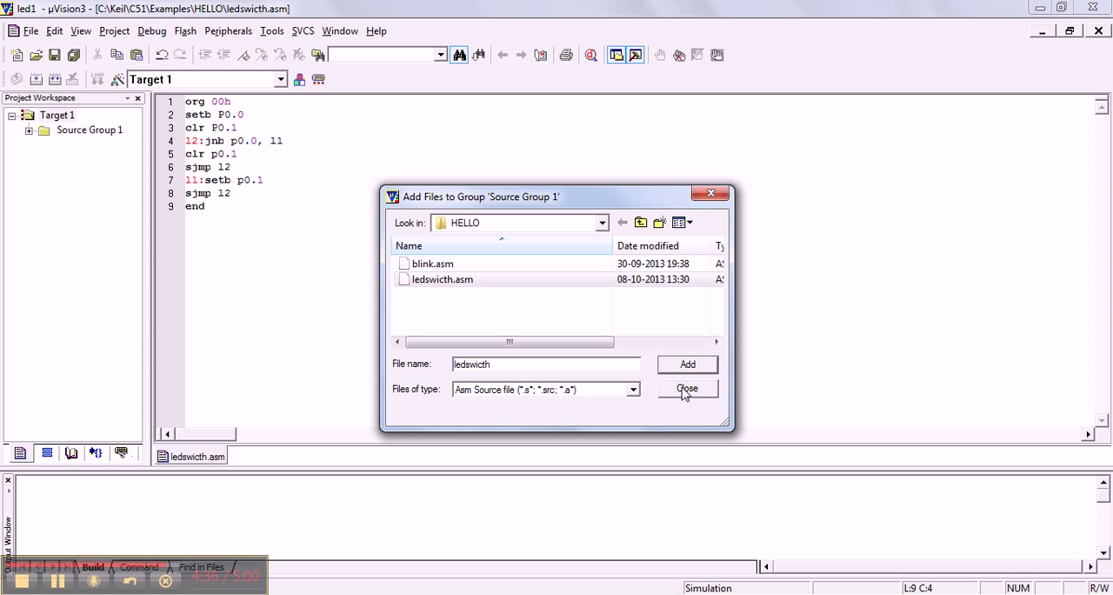
pyautogui.click(686, 388)
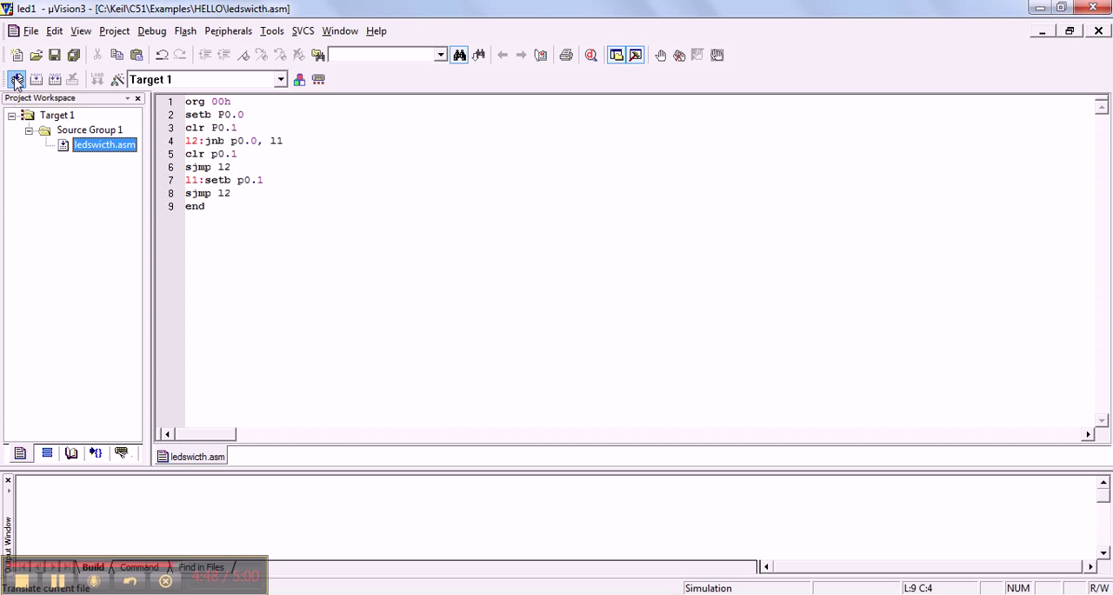
pyautogui.click(16, 79)
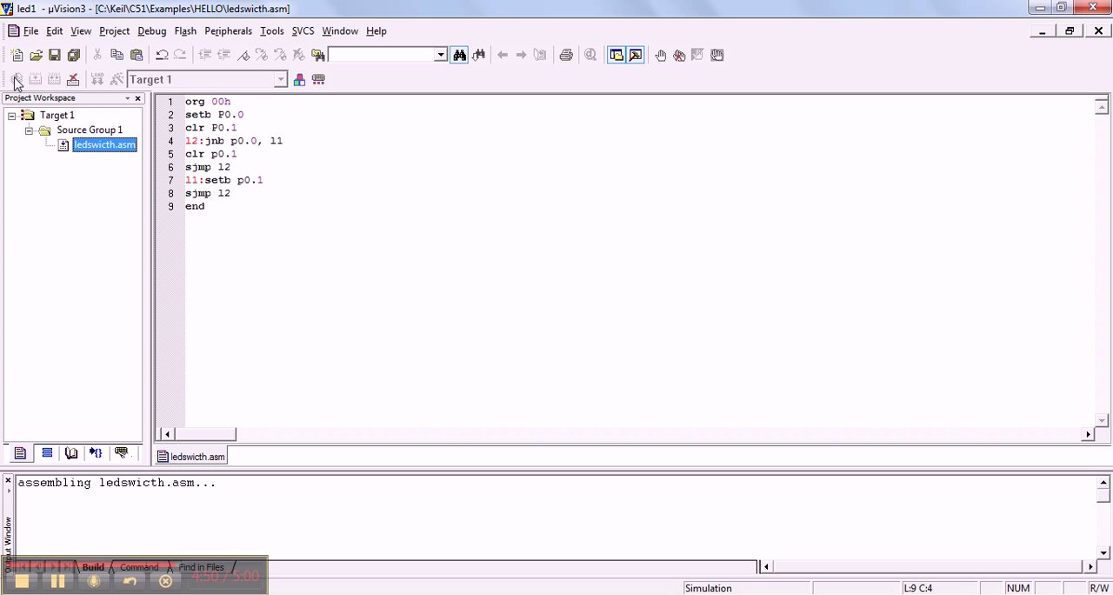